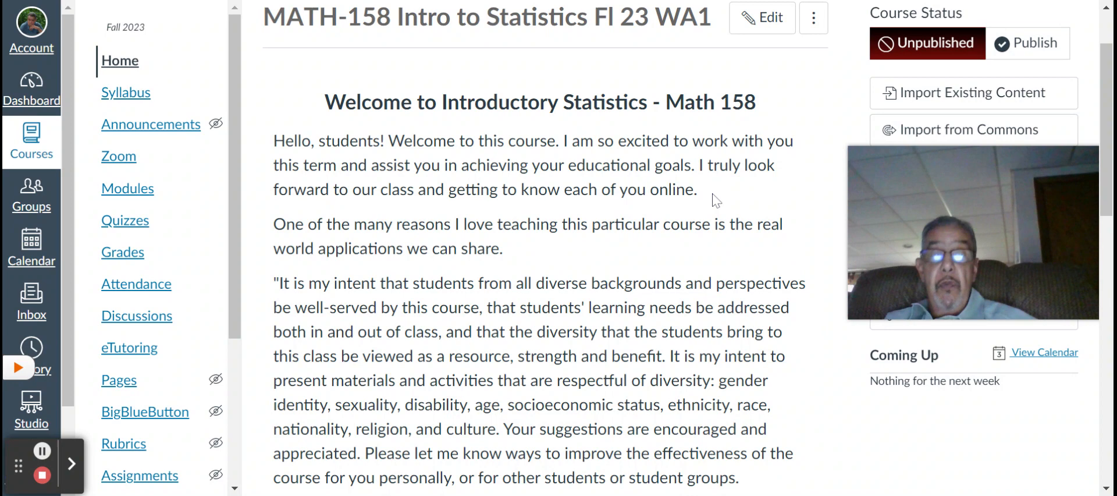
Step: Go to the Course Syllabus page and preview the attached Gomes_MATH158_WA1 syllabus PDF
scroll(down, 3)
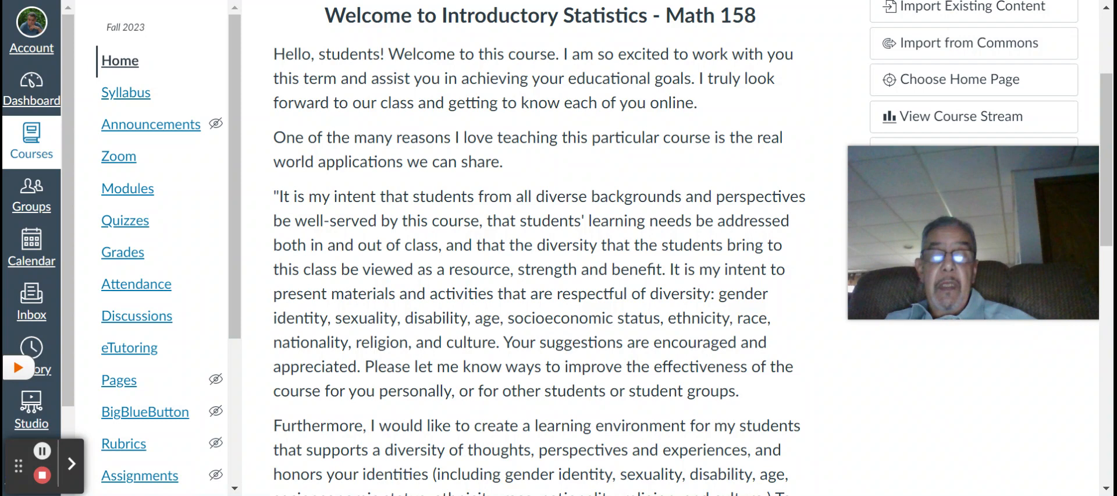
scroll(down, 3)
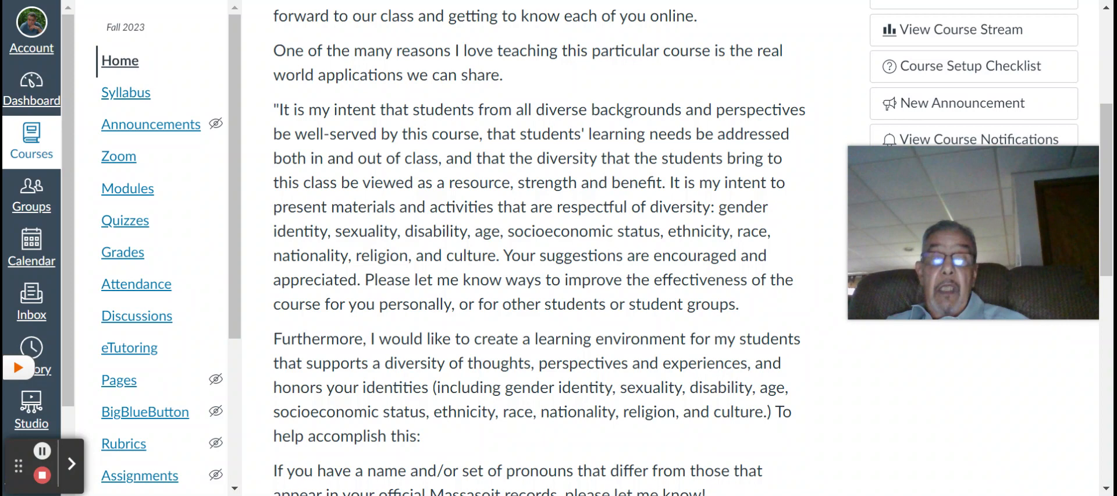
scroll(down, 3)
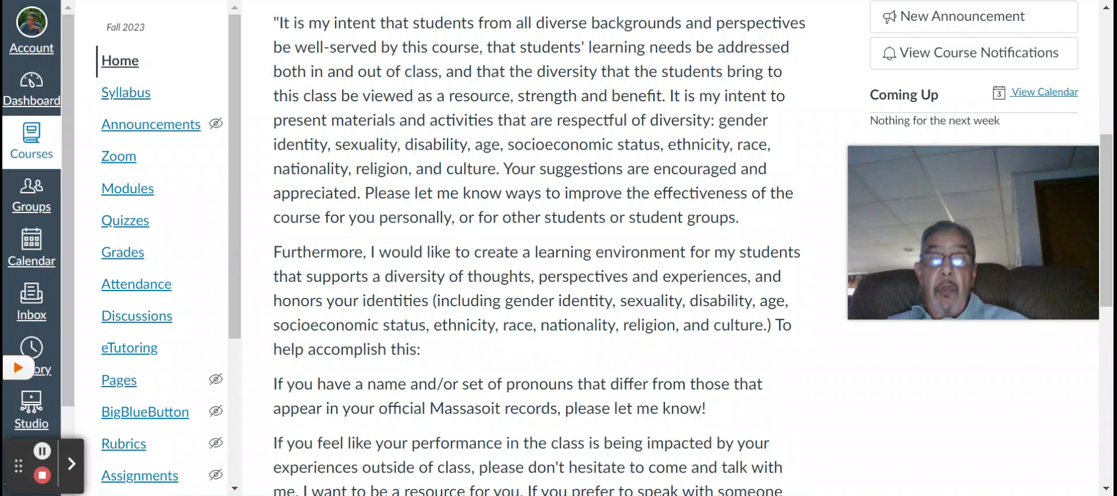
scroll(down, 3)
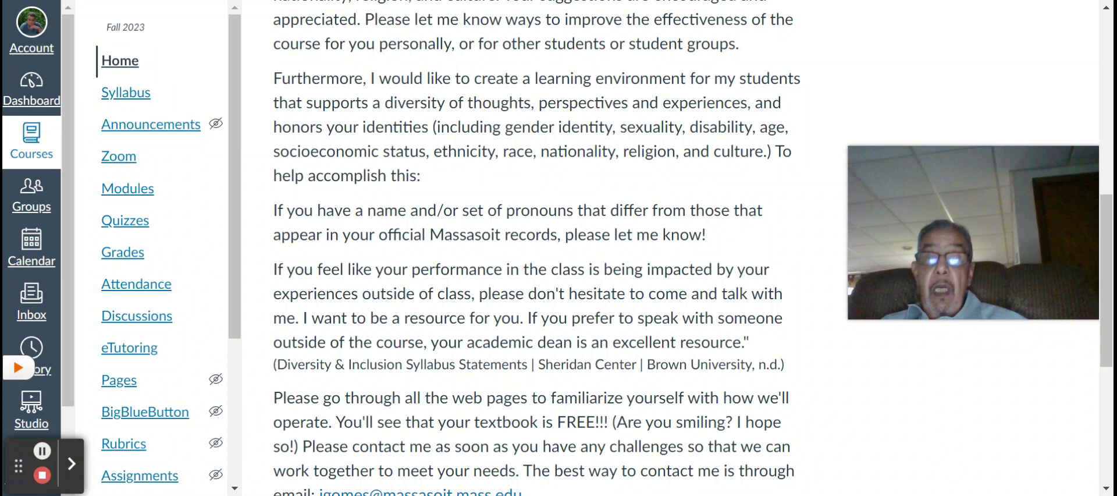
scroll(down, 3)
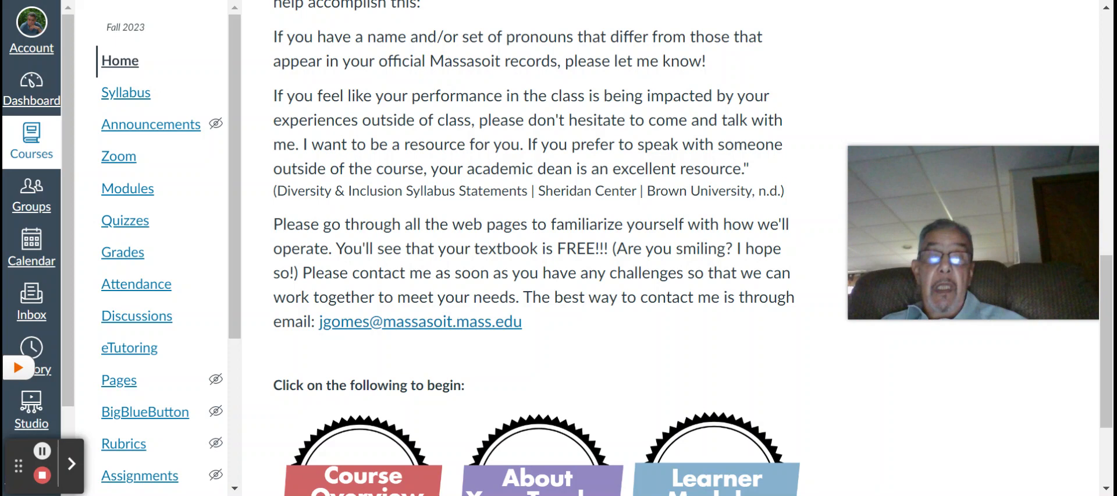
scroll(down, 3)
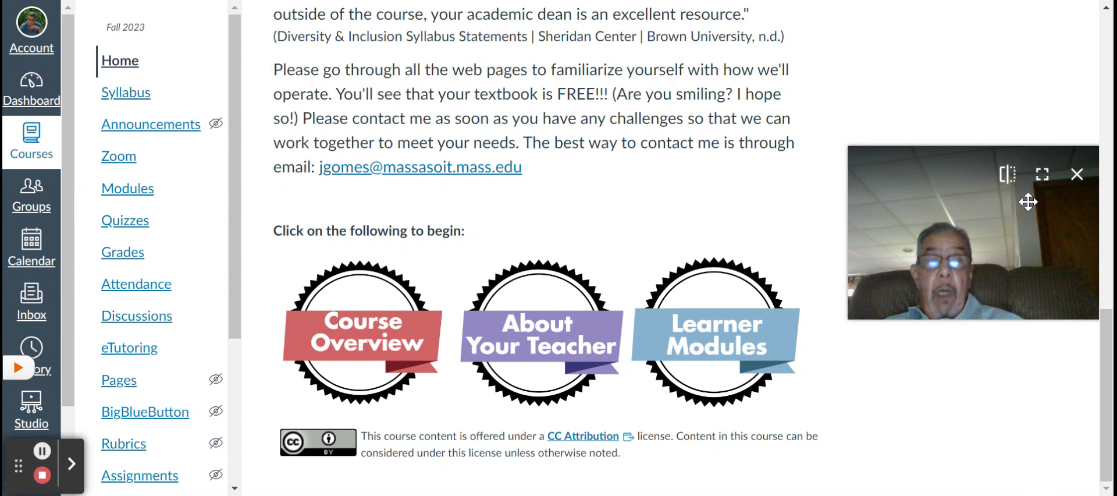
mouse_move(998, 279)
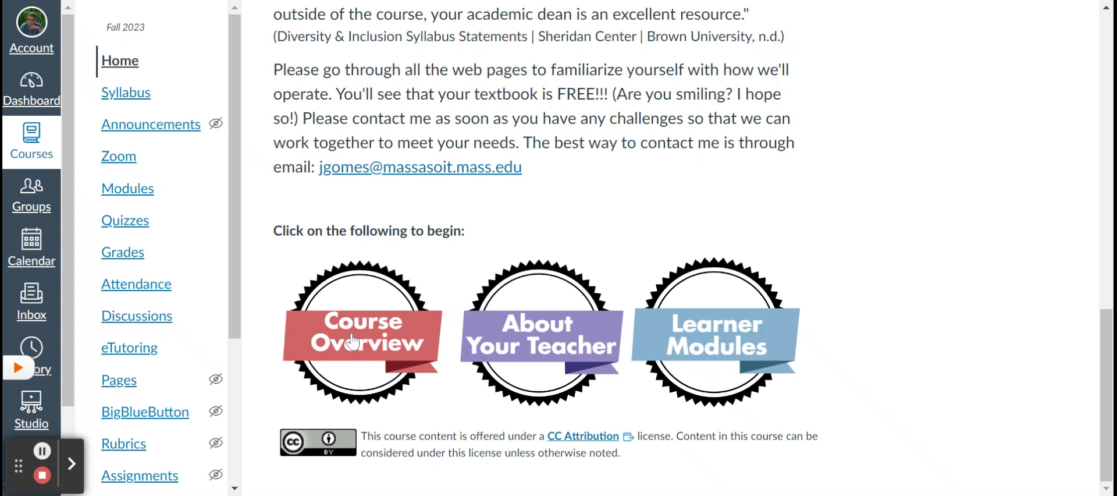
click(126, 92)
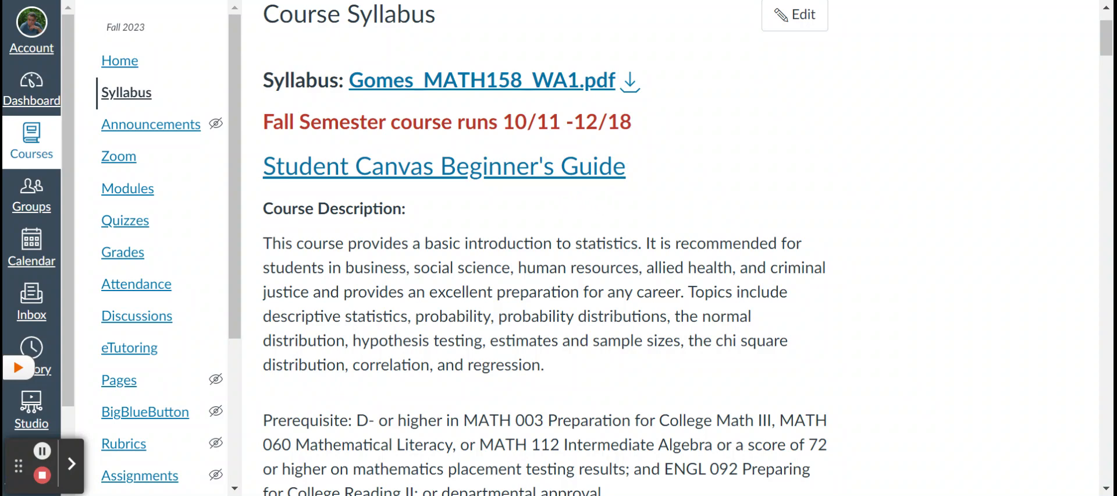
mouse_move(655, 144)
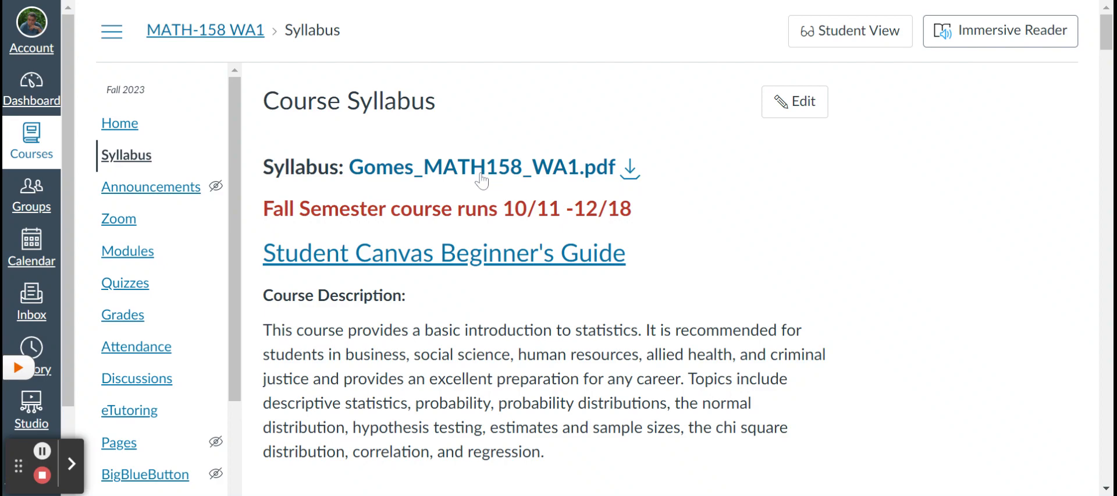
click(481, 167)
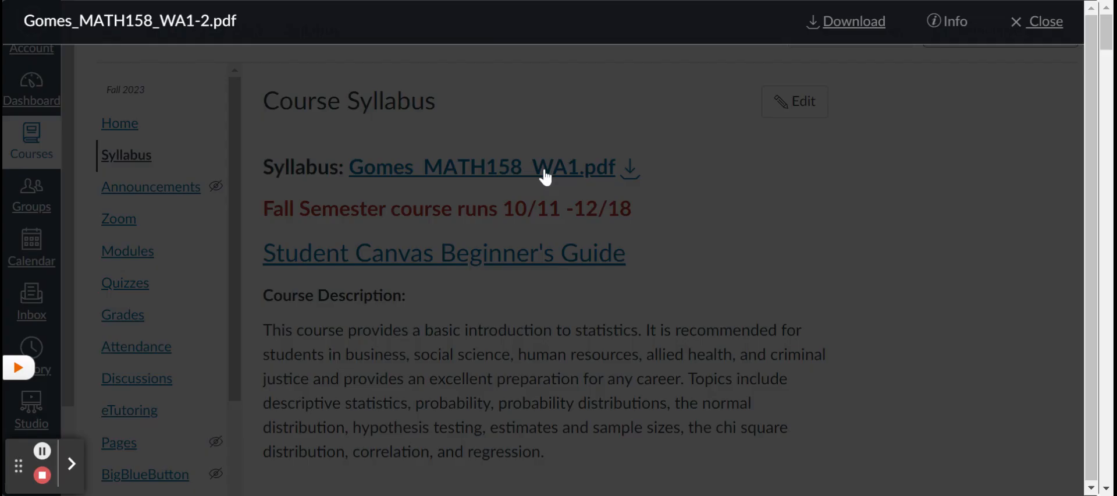
Step: Read the syllabus welcome page, then advance to page 2's course description and prerequisites
click(482, 166)
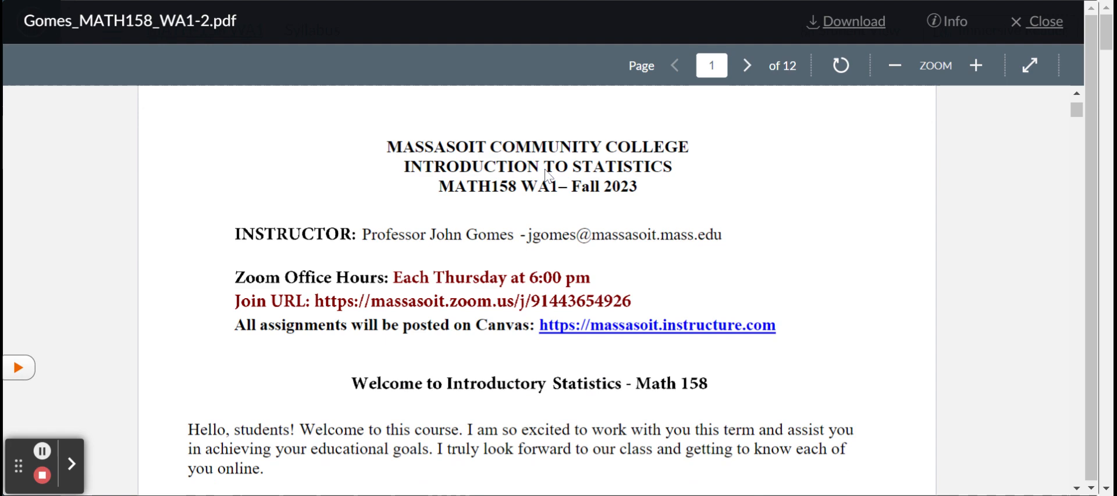
mouse_move(708, 258)
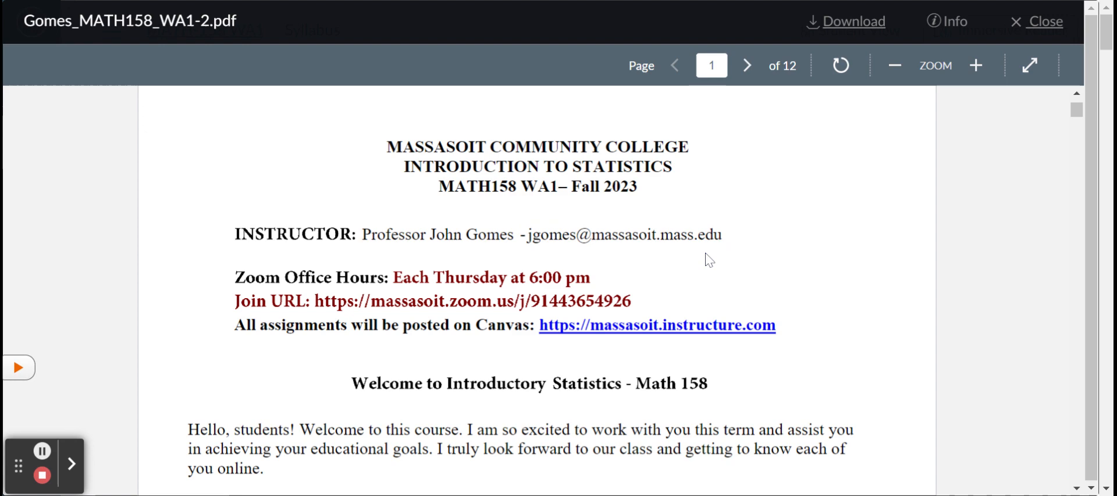
scroll(down, 3)
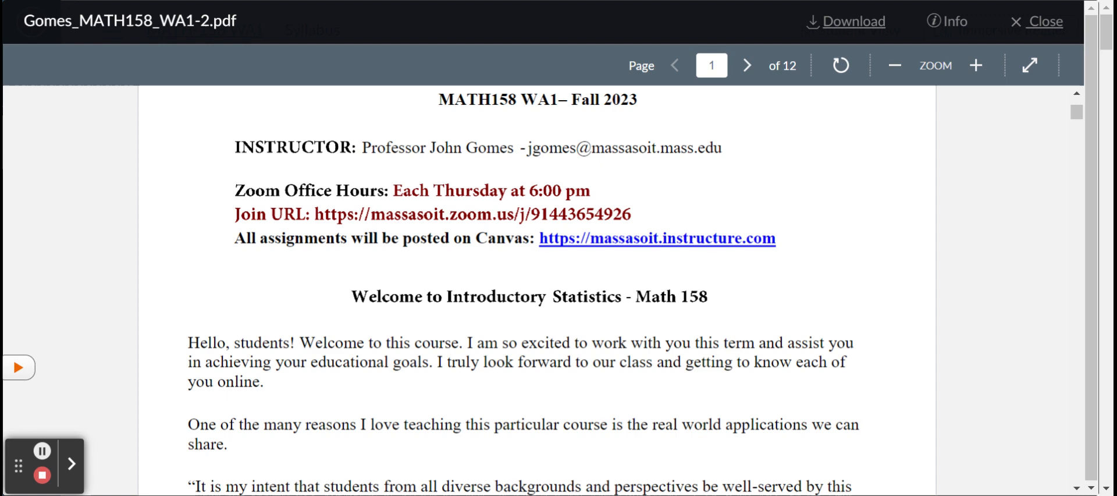
scroll(down, 3)
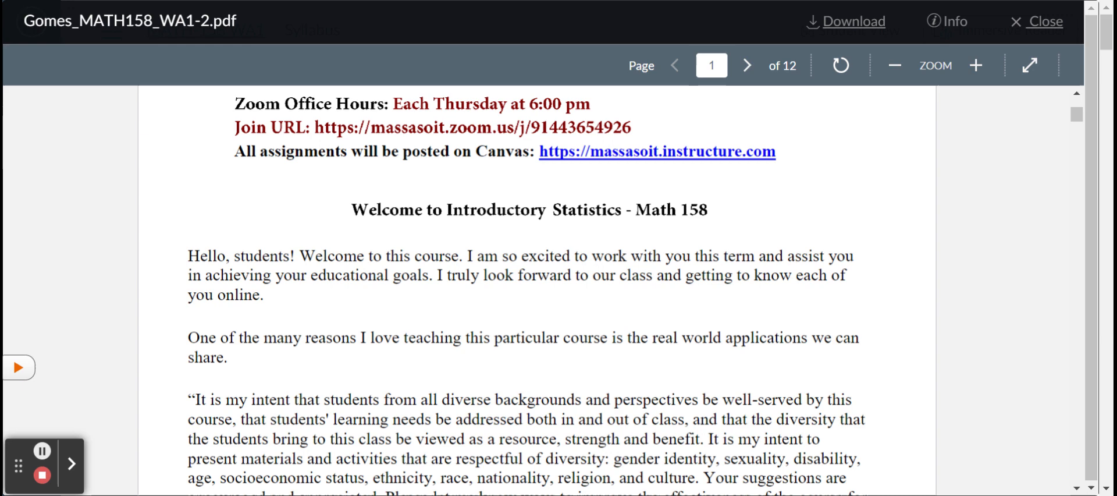
mouse_move(815, 164)
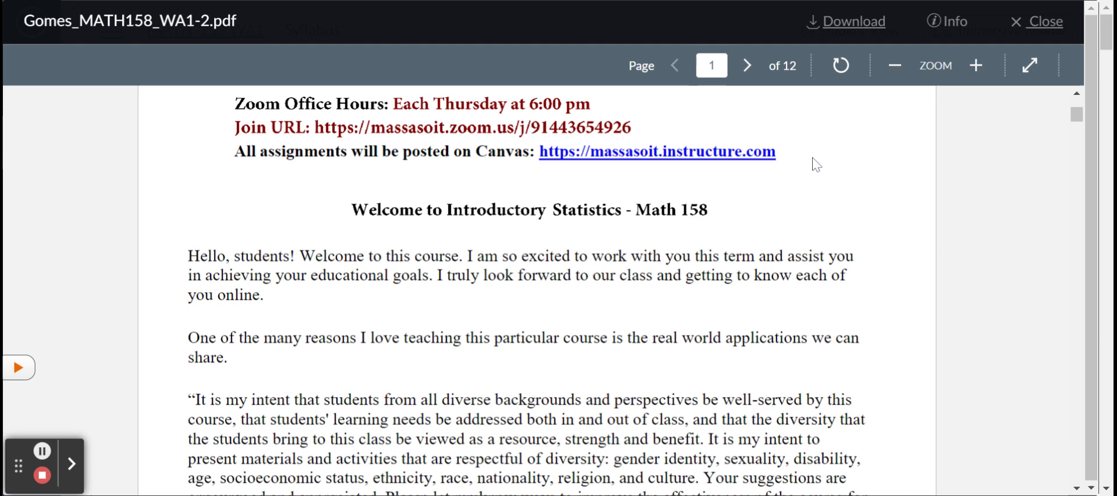
scroll(down, 3)
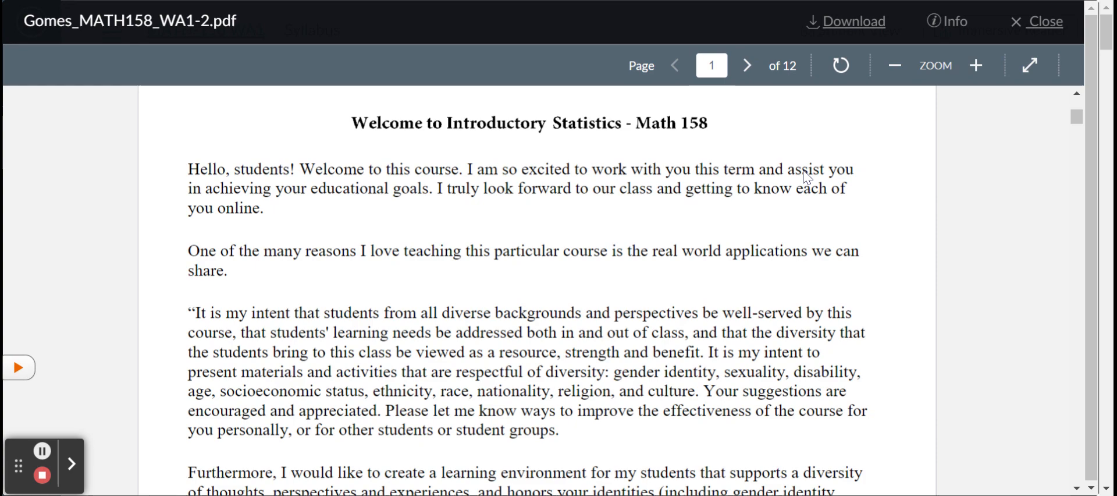
click(747, 66)
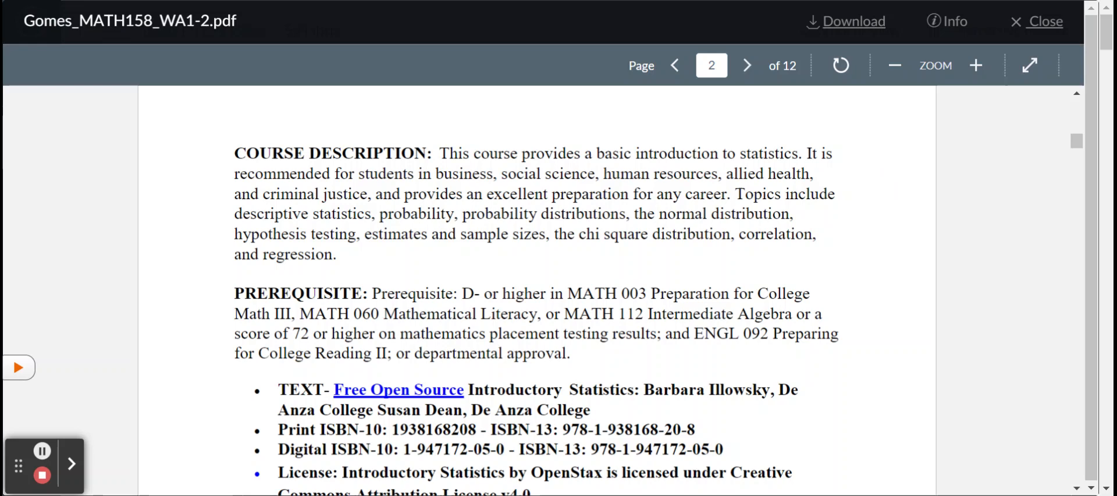
Step: Read page 2's textbook and calculator rental details, then advance to page 3's course delivery format
scroll(down, 3)
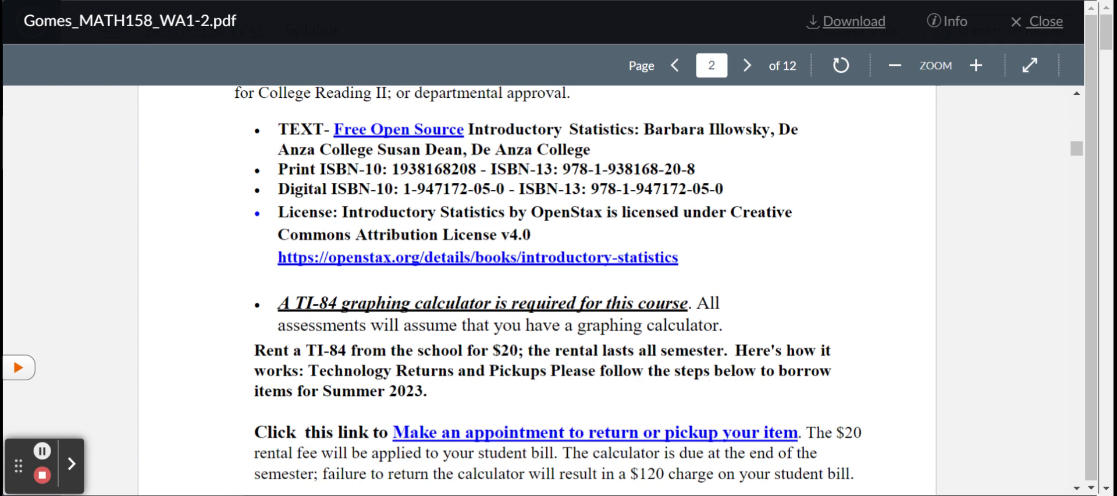
scroll(down, 3)
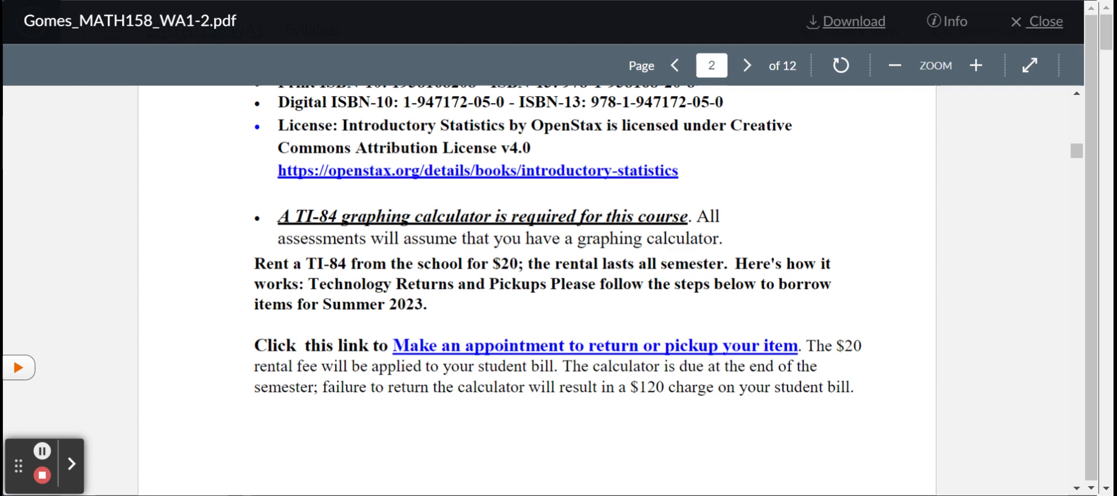
mouse_move(632, 239)
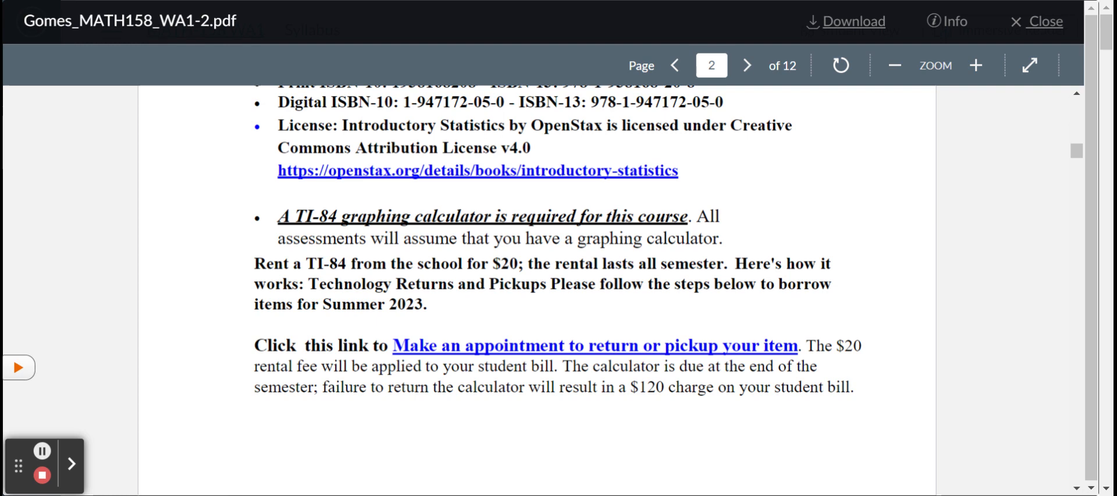
scroll(down, 3)
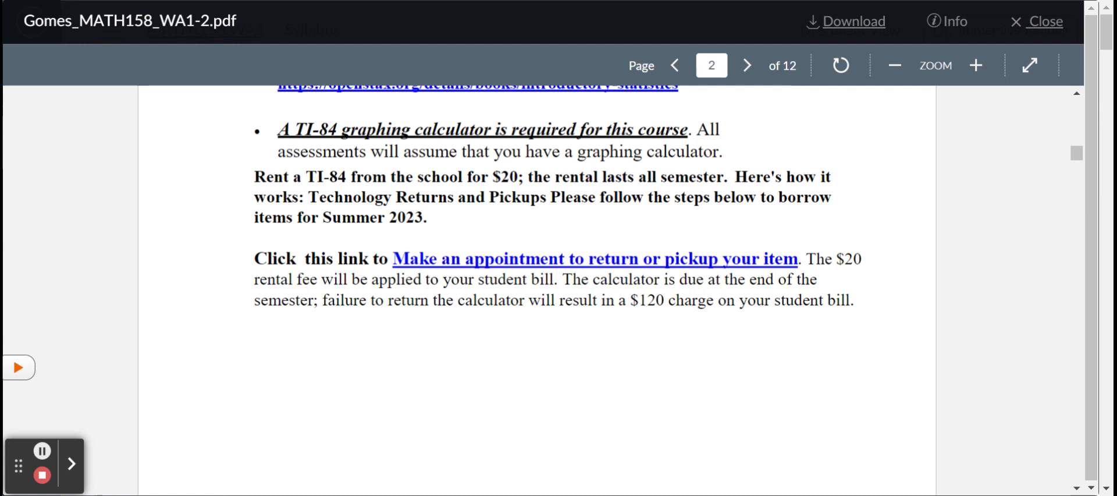
scroll(down, 3)
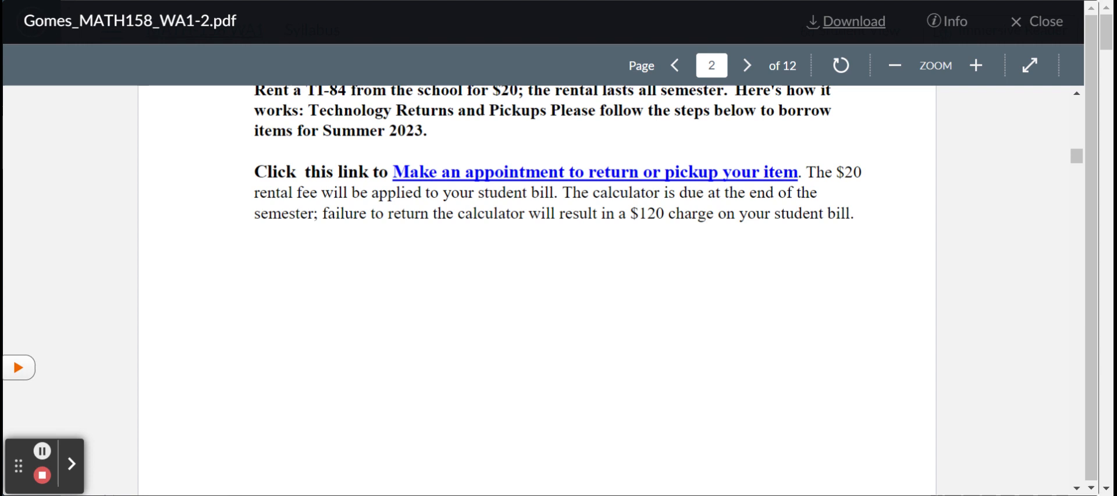
click(746, 66)
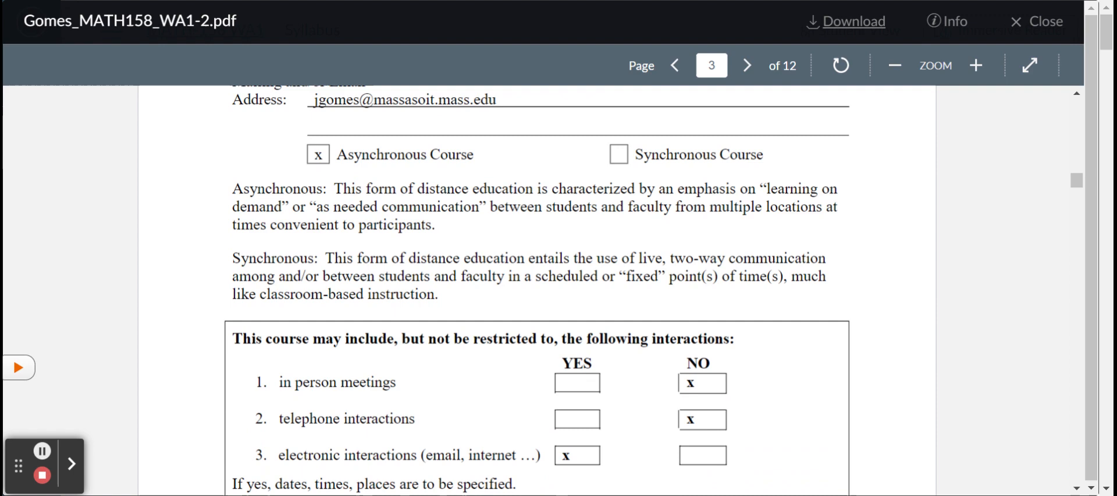
Step: Finish page 3's required course interactions and advance to page 4's Fall 2023 semester calendar
scroll(down, 3)
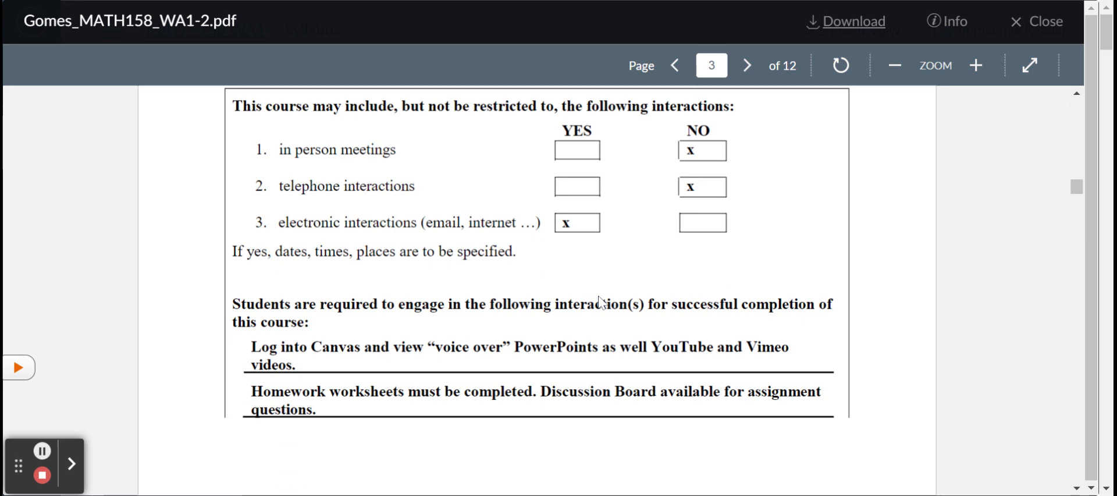
click(747, 65)
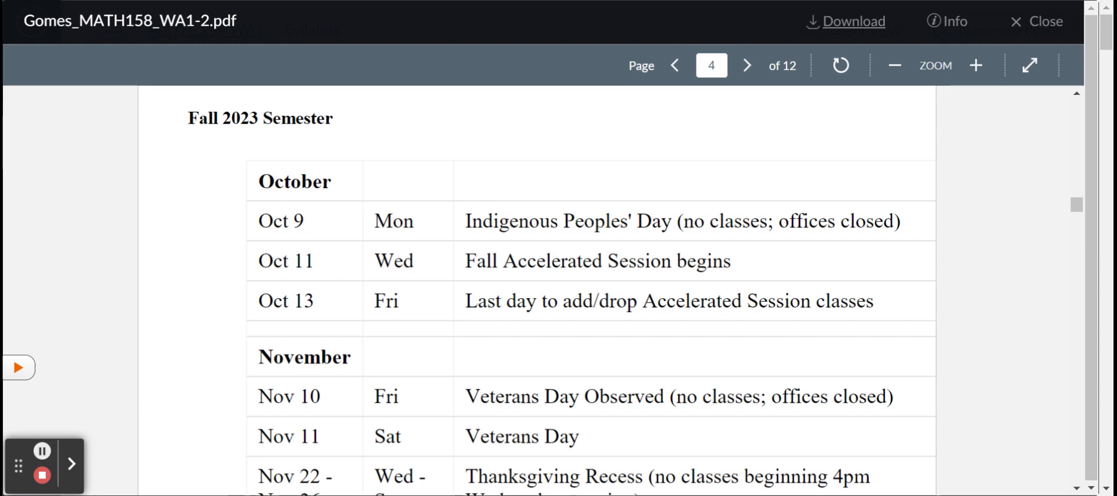
Step: Finish page 4's calendar and advance to page 5's attendance policy and teaching procedures
scroll(down, 3)
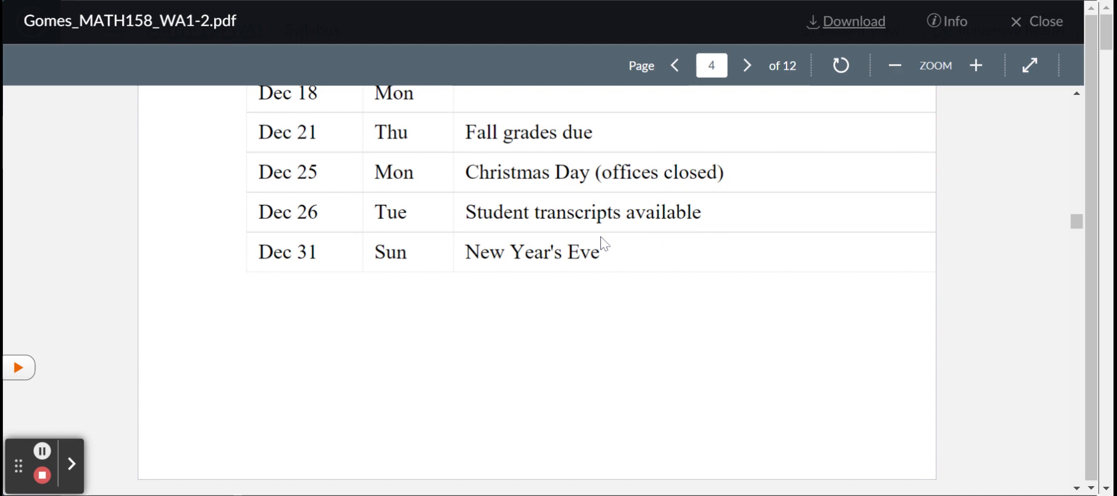
click(747, 65)
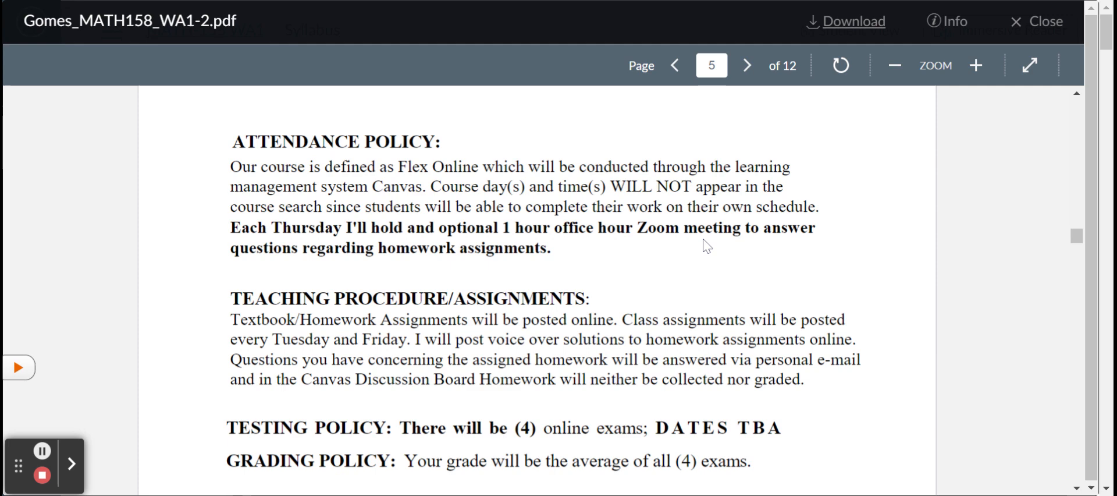
Step: Scroll page 5 through the testing, grading scale, Canvas login and academic dishonesty policies
scroll(down, 3)
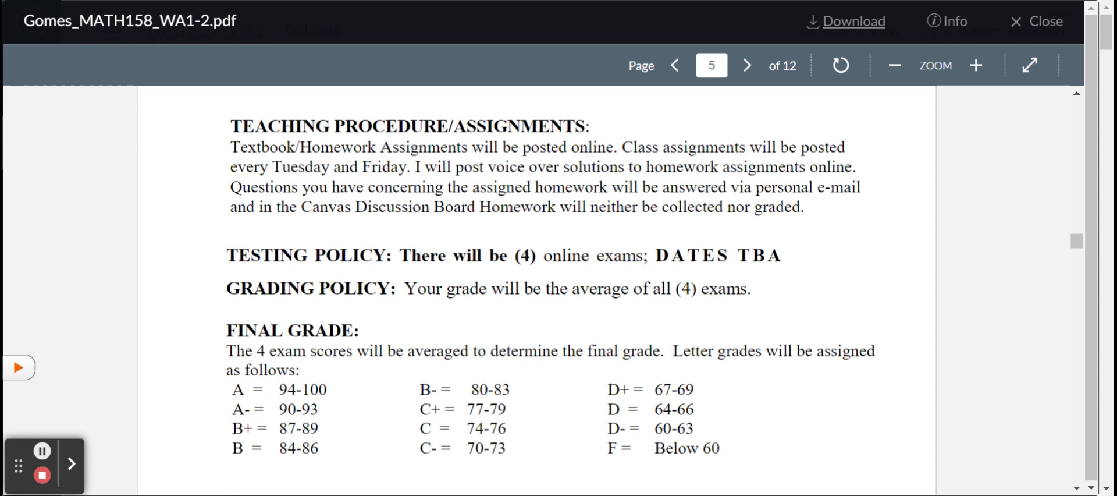
mouse_move(611, 244)
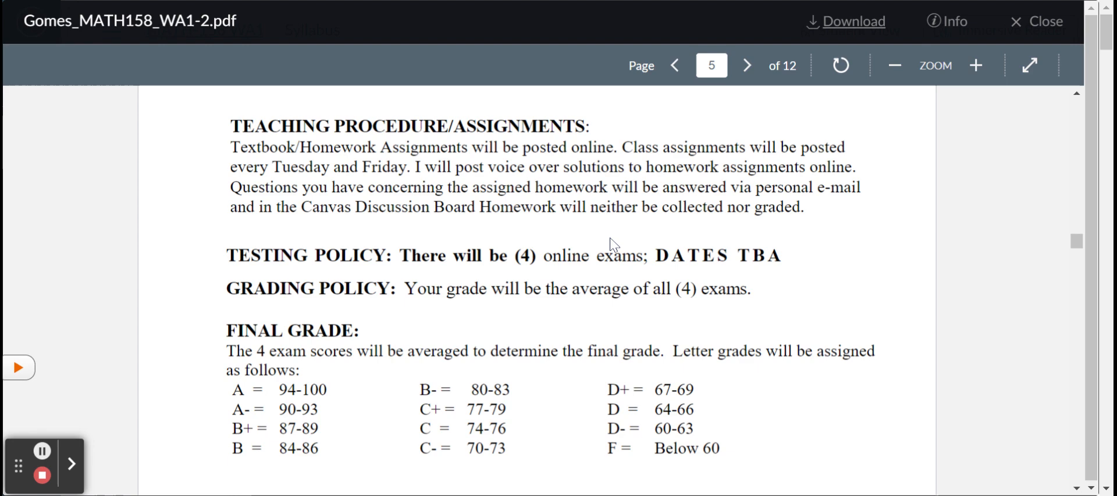
scroll(down, 3)
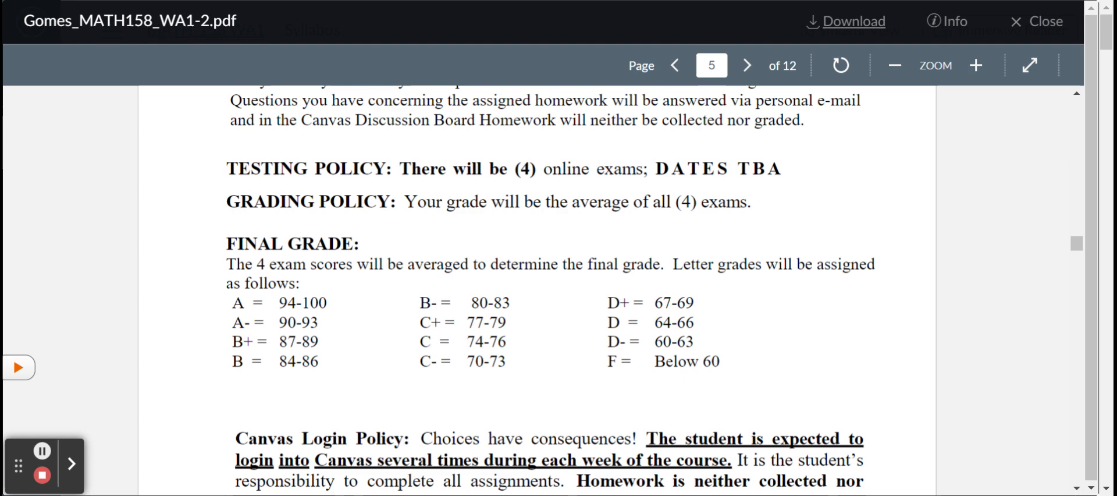
scroll(down, 3)
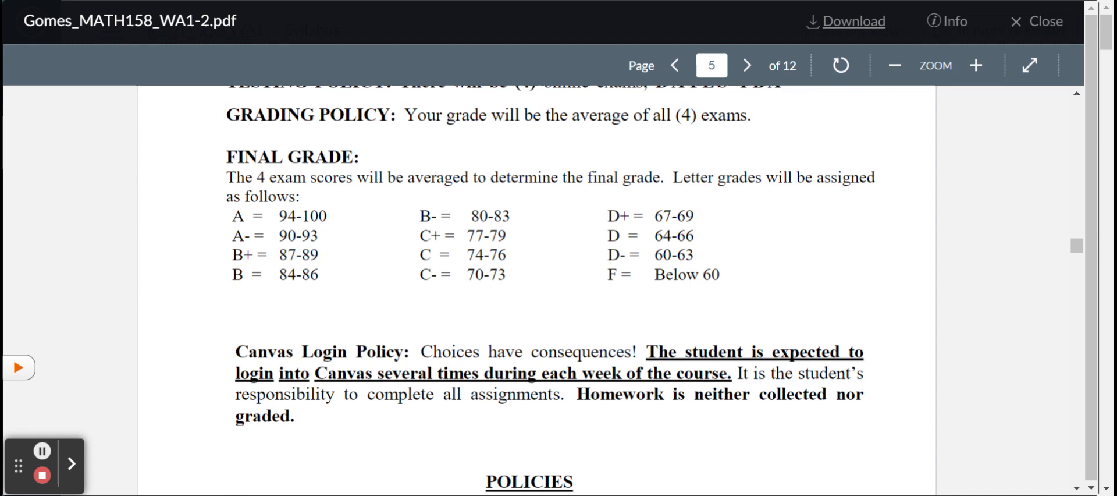
scroll(down, 3)
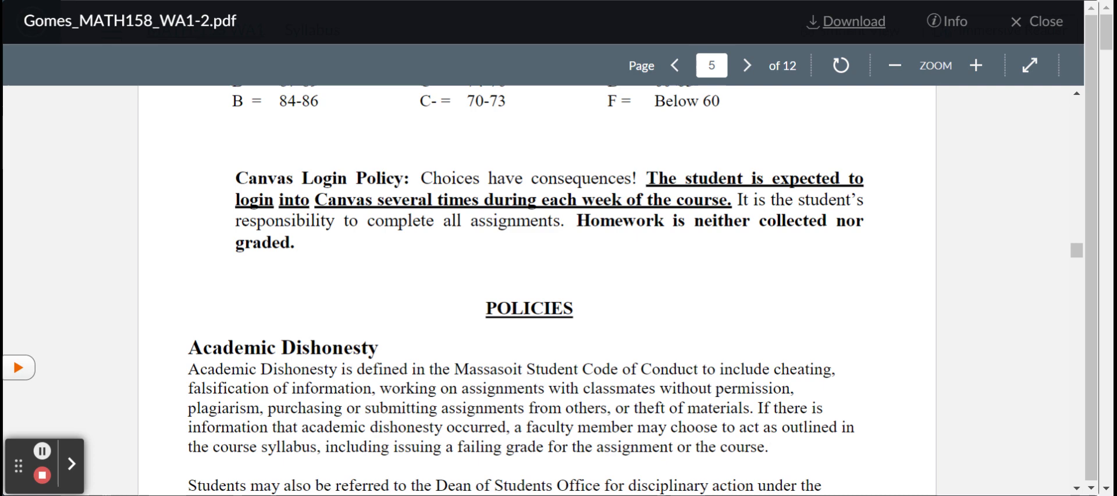
scroll(down, 3)
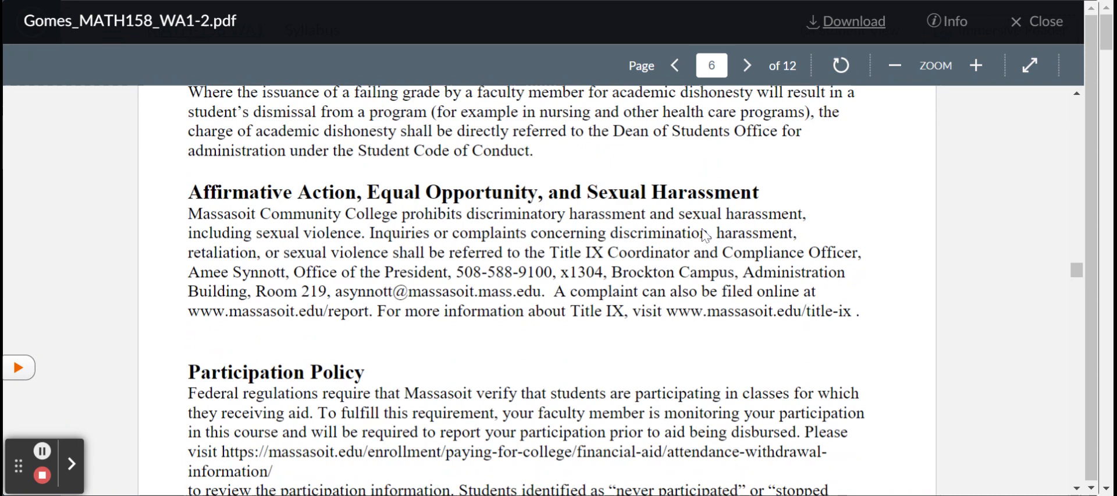
Step: Scroll page 6 past the Participation Policy to the academic advising and disability accommodations section
scroll(down, 3)
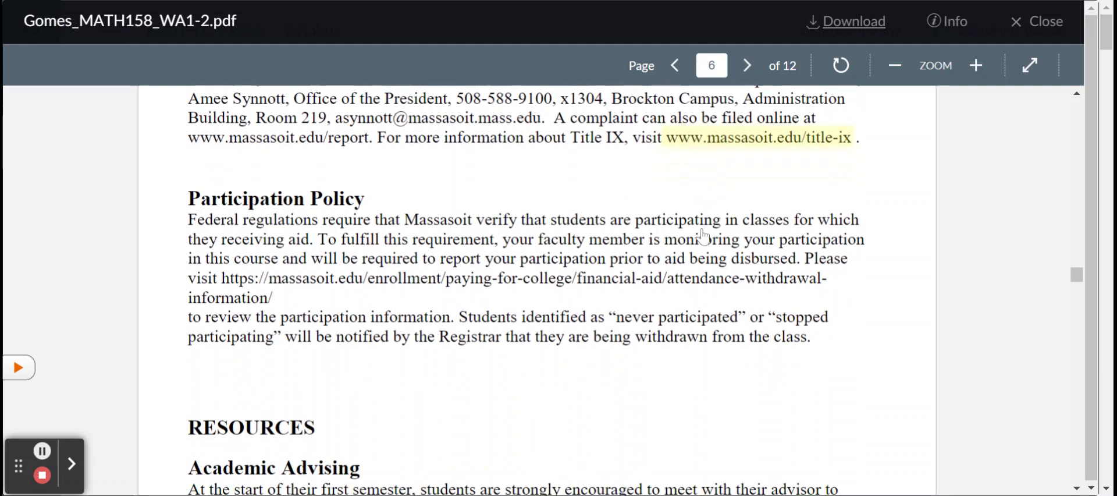
scroll(down, 3)
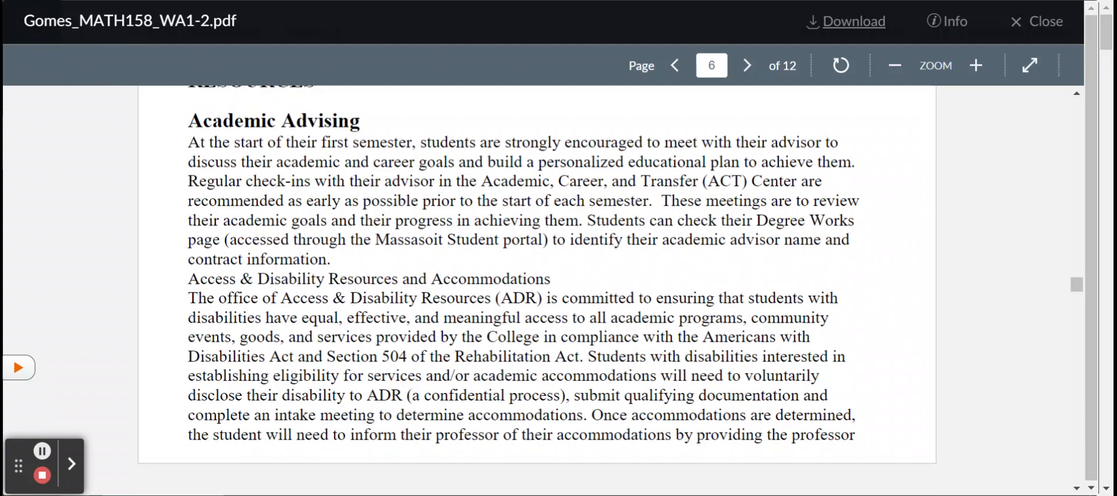
scroll(down, 3)
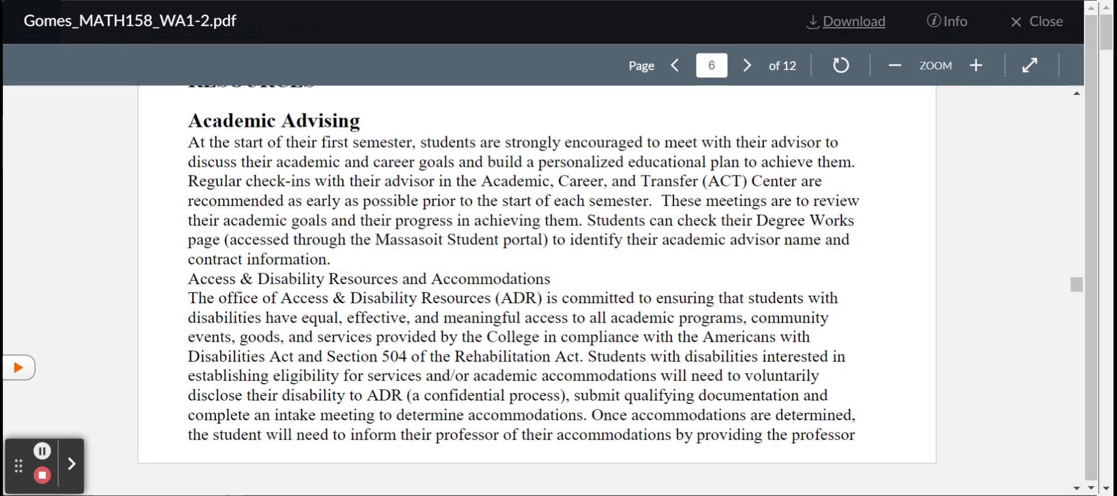
scroll(down, 3)
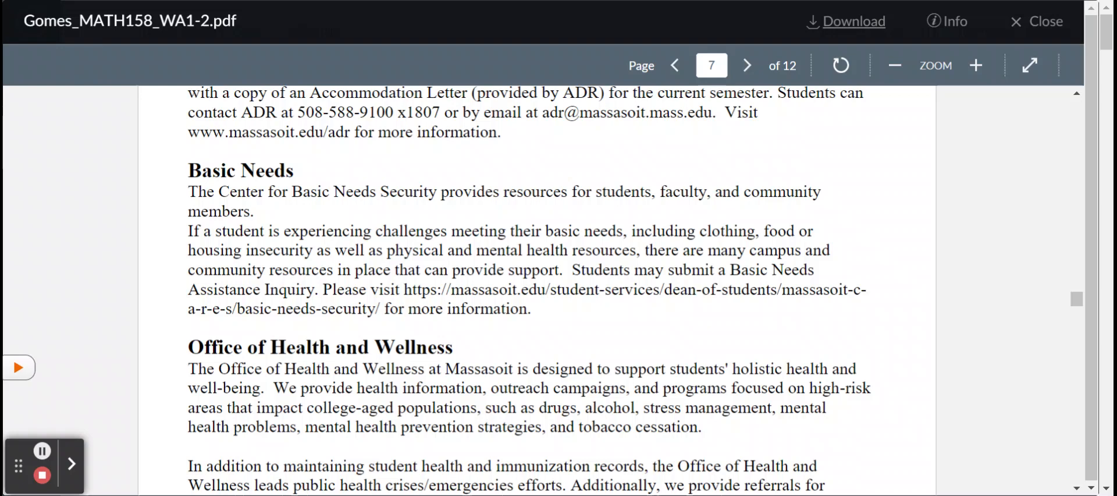
Step: Scroll page 7's support resources, jump to page 9's chapter outline, then close the syllabus preview
scroll(down, 3)
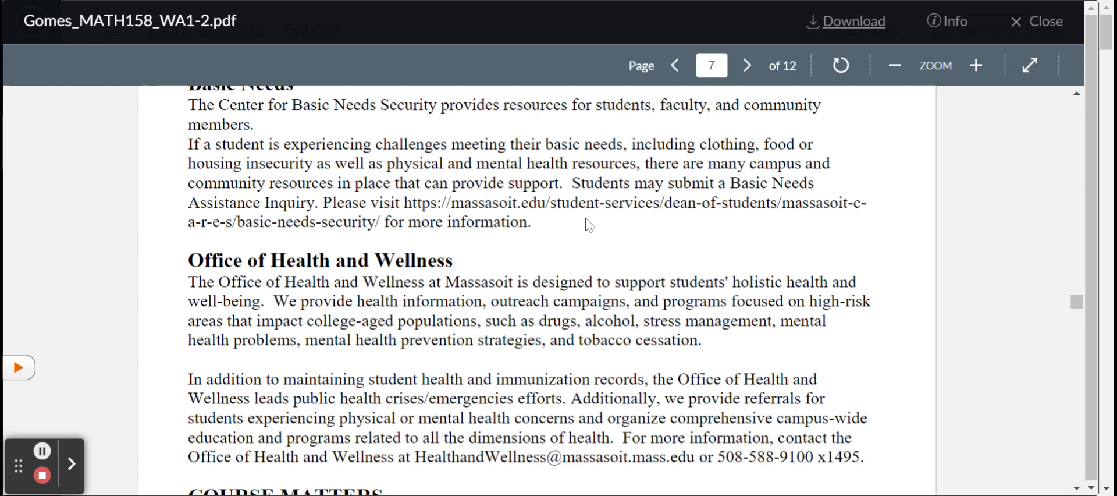
scroll(down, 3)
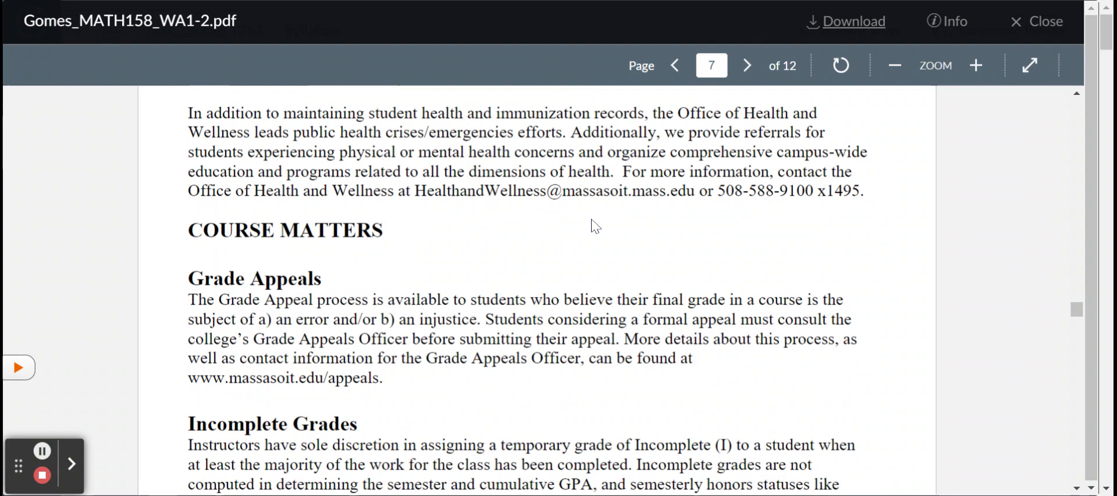
click(746, 65)
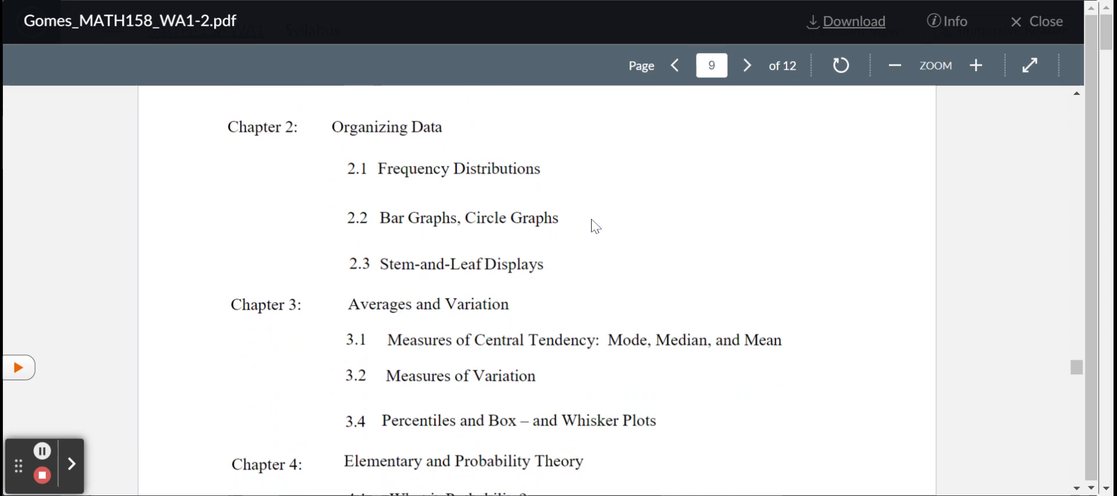
click(747, 65)
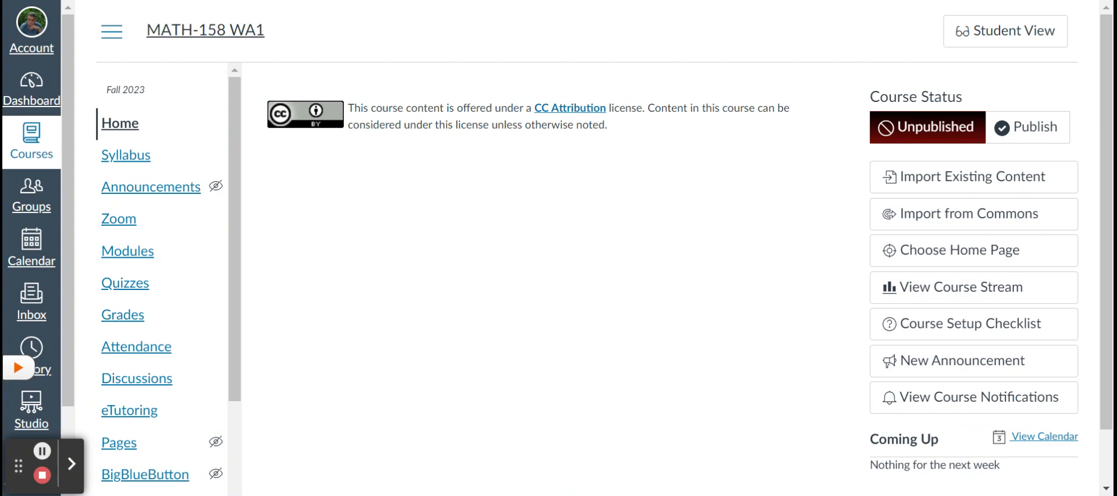
scroll(down, 3)
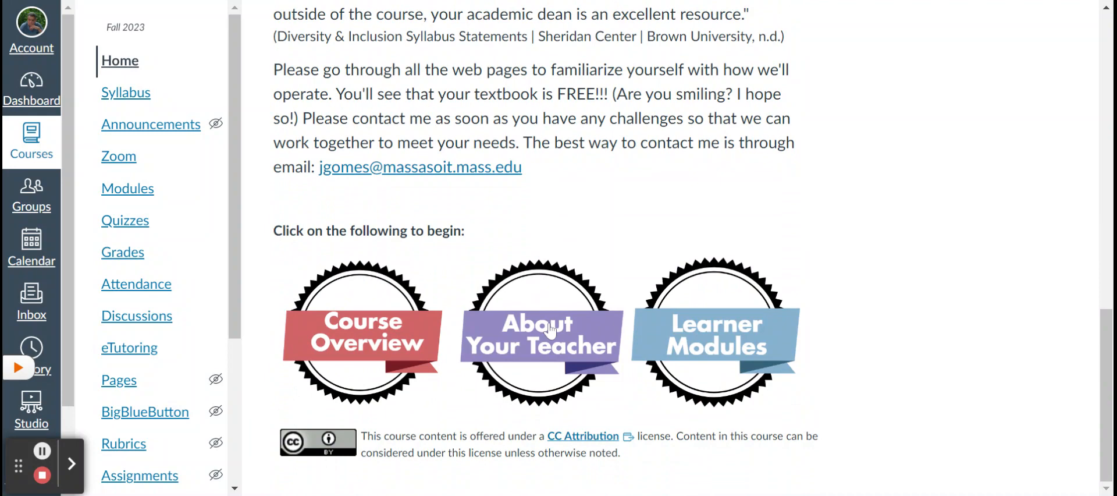
click(537, 335)
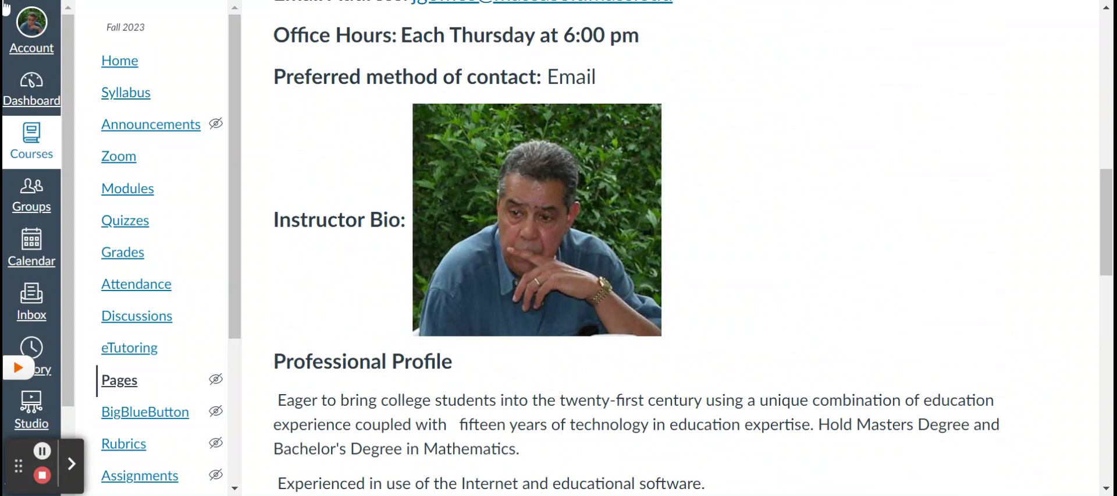
scroll(down, 3)
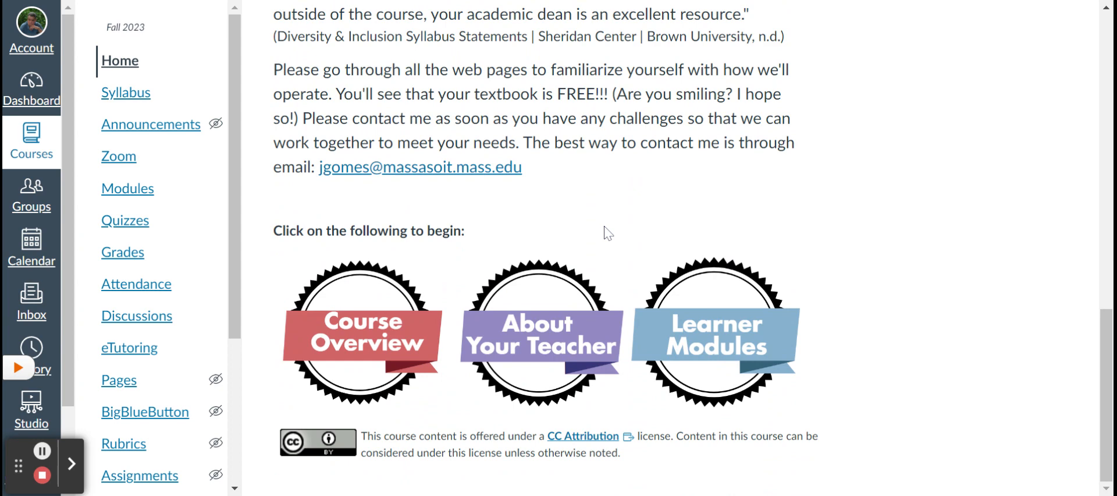
mouse_move(724, 336)
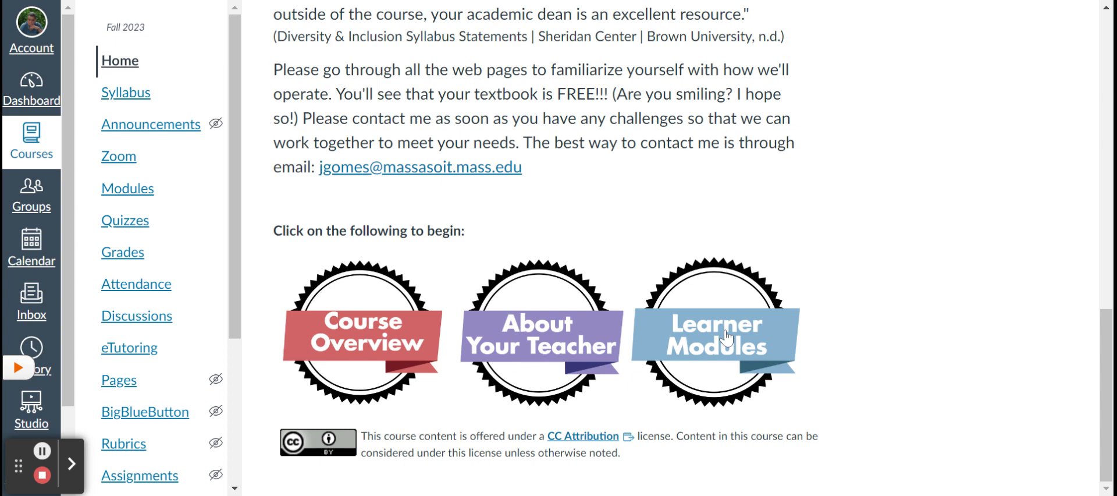
Step: Open Learner Modules from the Home page and switch into Student View
click(713, 332)
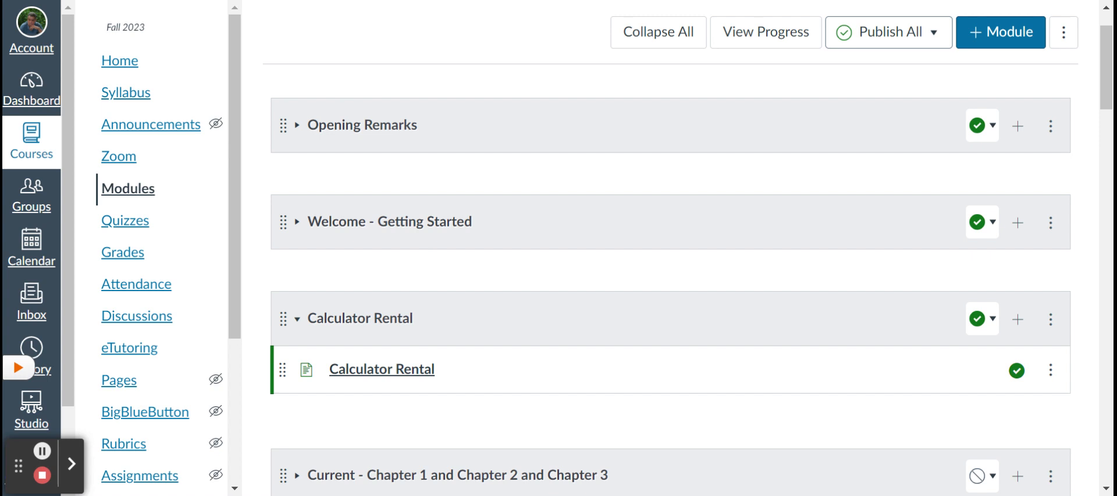
mouse_move(511, 177)
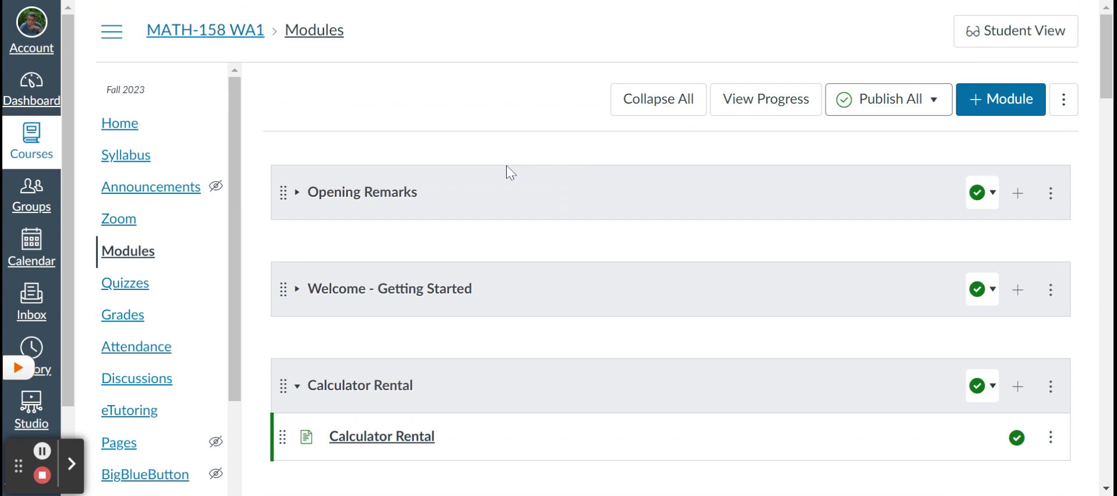
click(1014, 30)
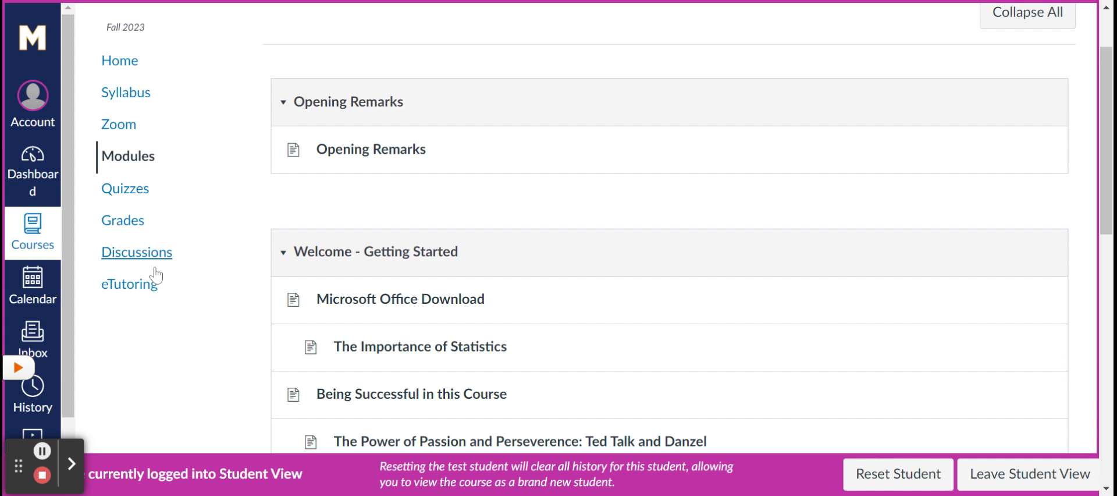
mouse_move(124, 188)
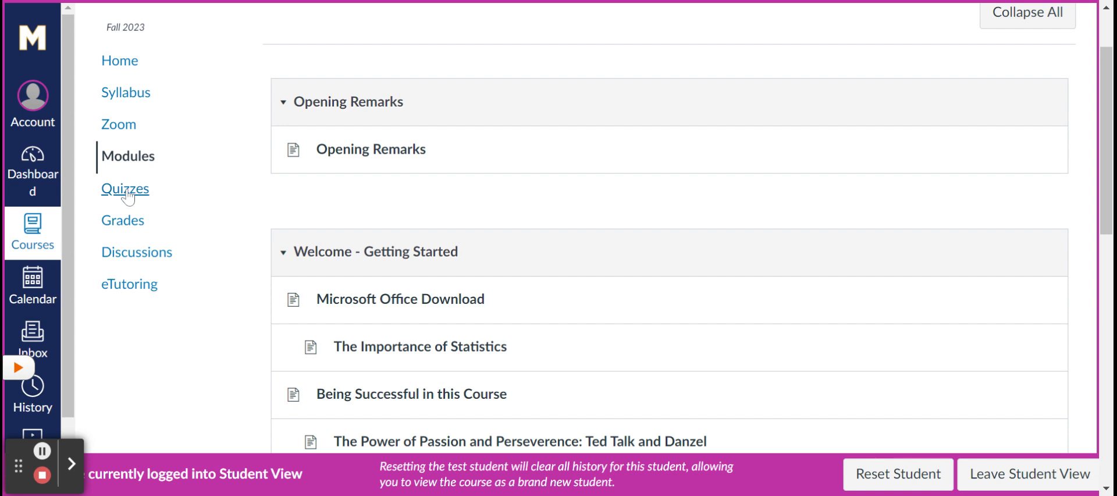
Step: Check that the student Quizzes list shows no quizzes, then leave Student View
click(124, 189)
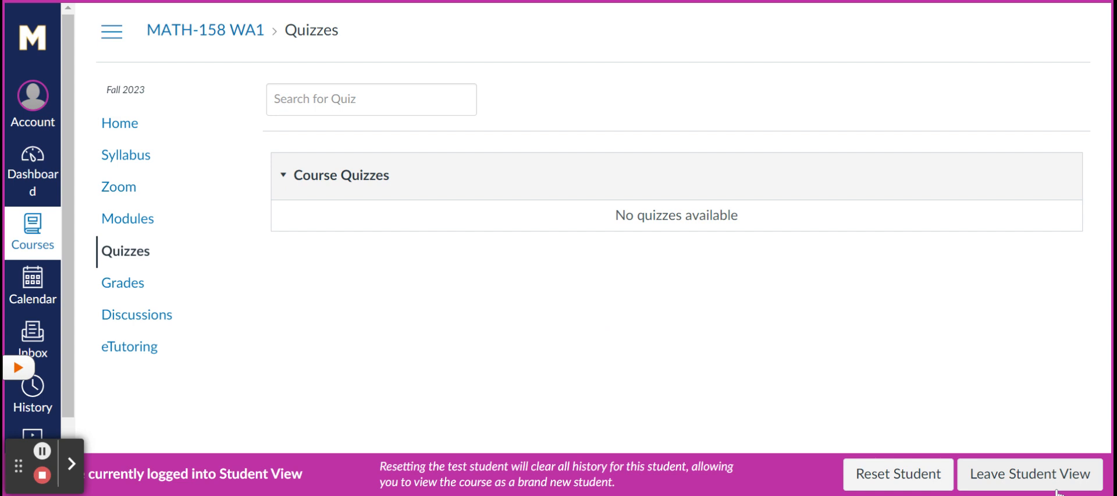
click(1029, 474)
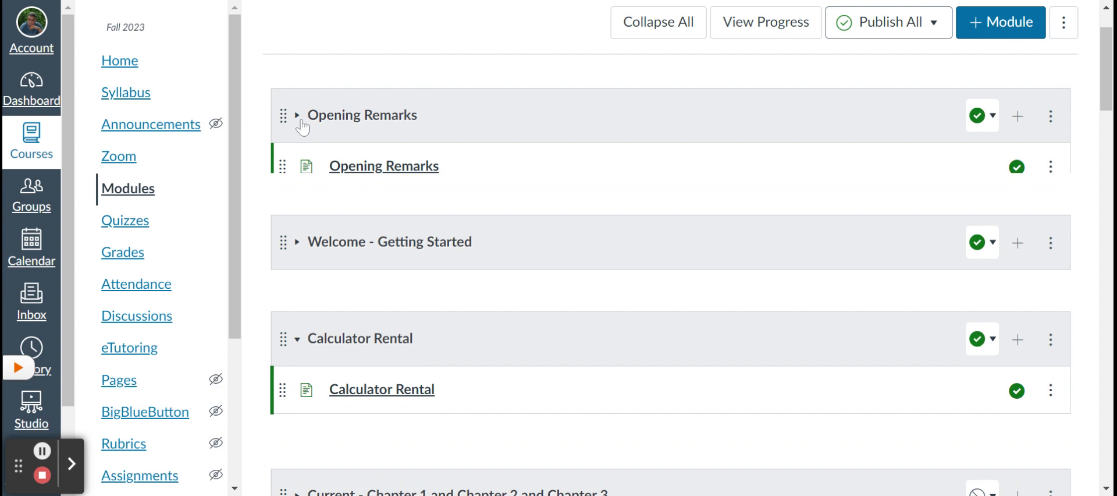
Step: Collapse Opening Remarks, expand Welcome - Getting Started, and open The Importance of Statistics page
click(296, 115)
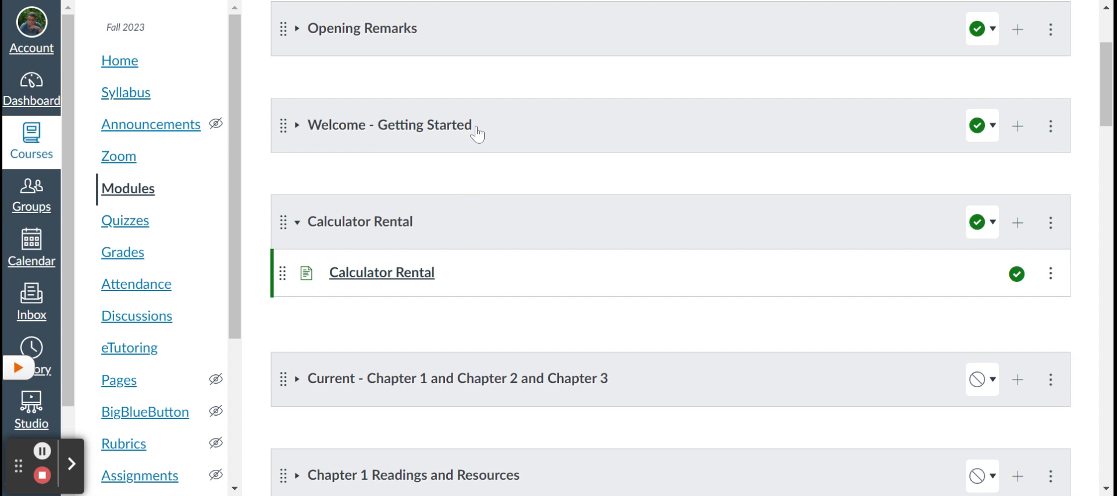
click(295, 125)
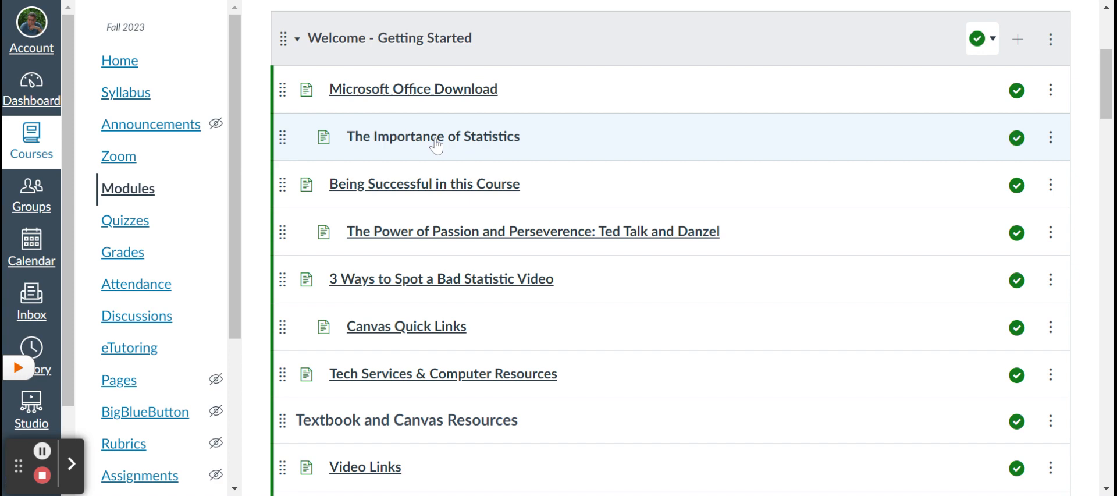
click(432, 136)
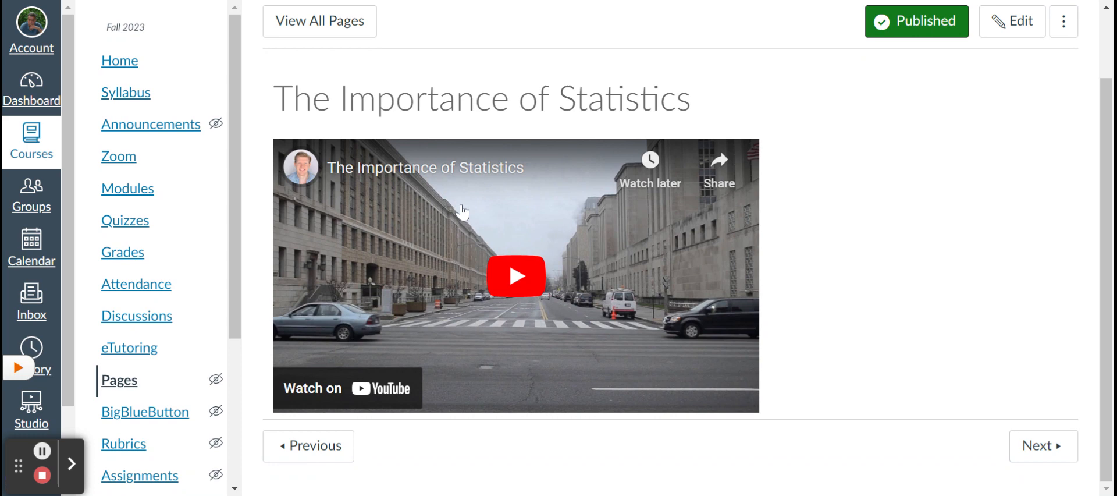
mouse_move(122, 9)
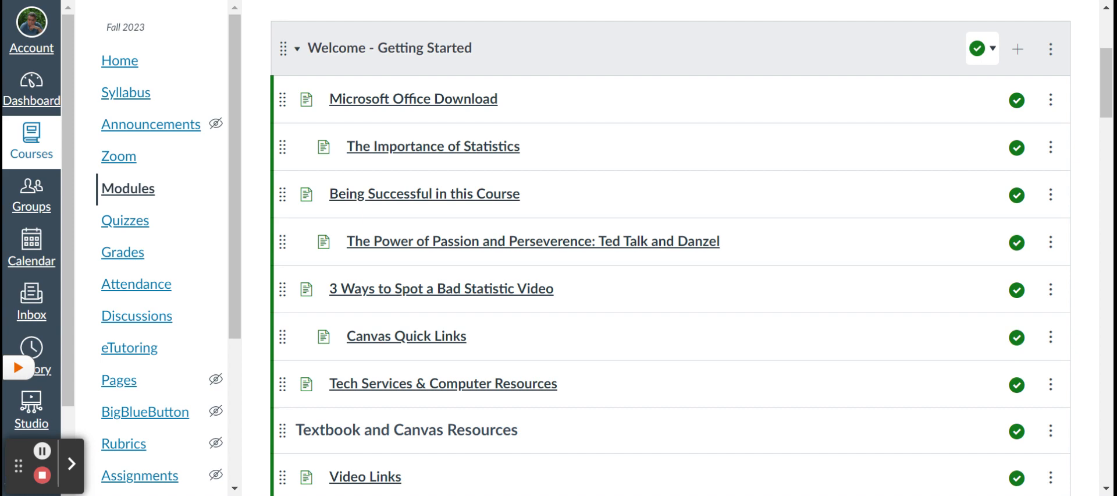
Step: Read through the Being Successful in this Course page to the end, then go back to Modules
click(424, 193)
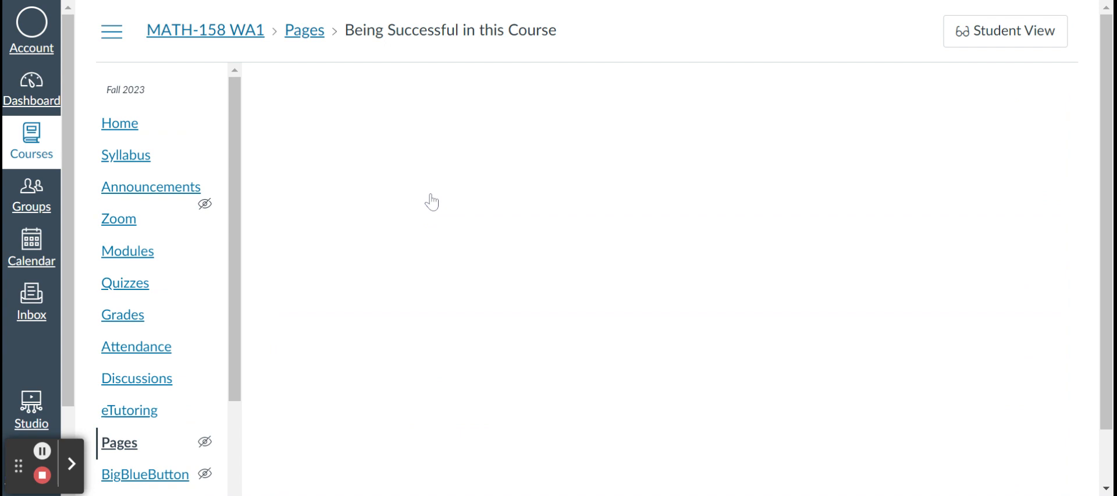
scroll(down, 3)
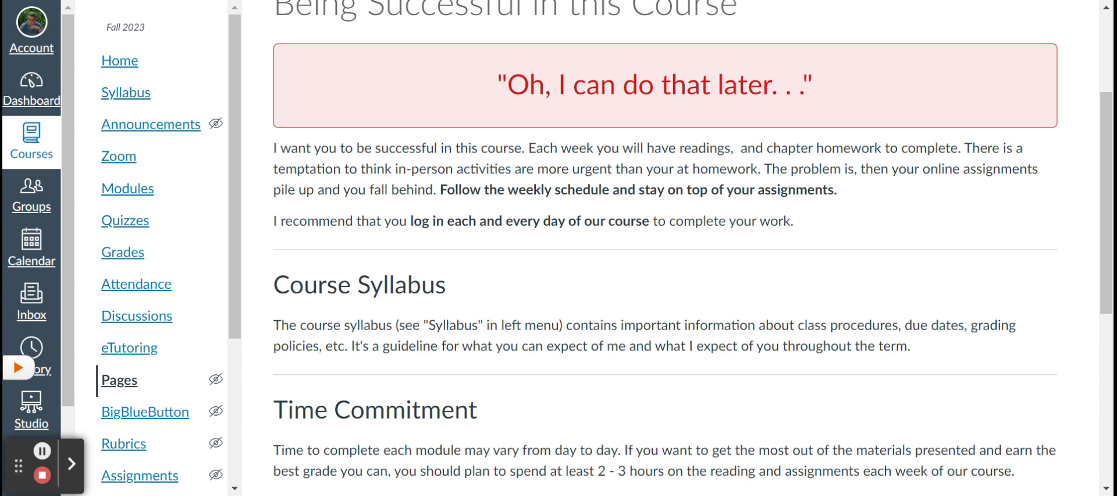
mouse_move(364, 244)
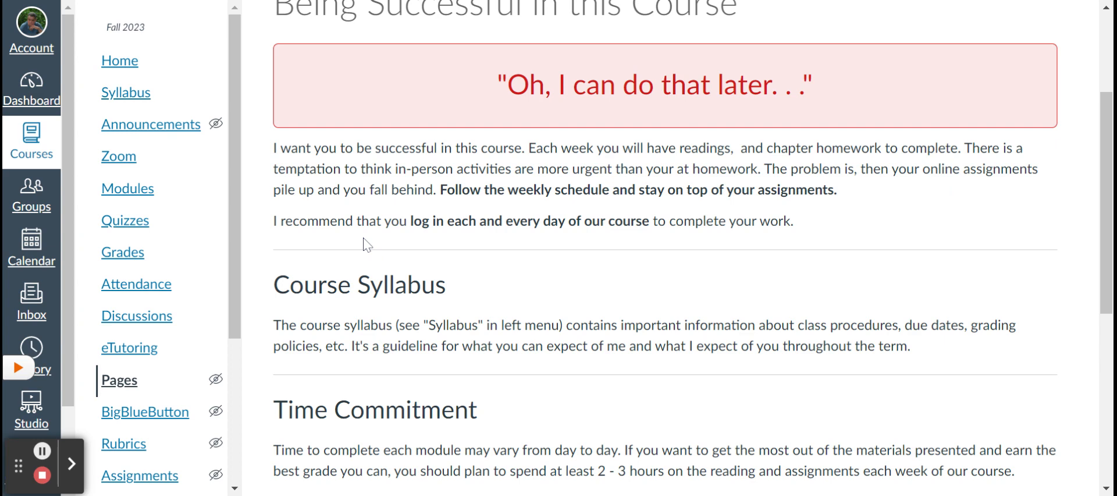
scroll(down, 3)
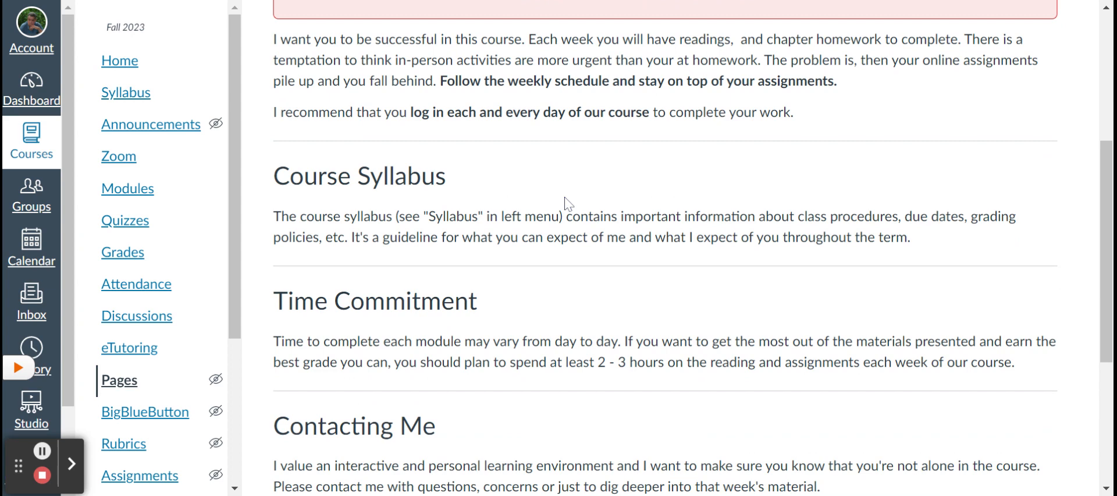
scroll(down, 3)
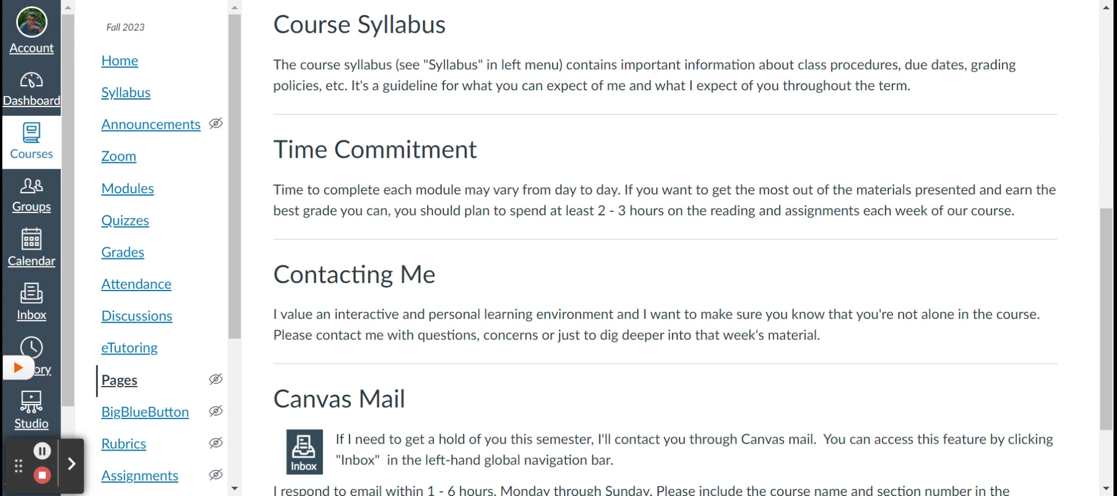
scroll(down, 3)
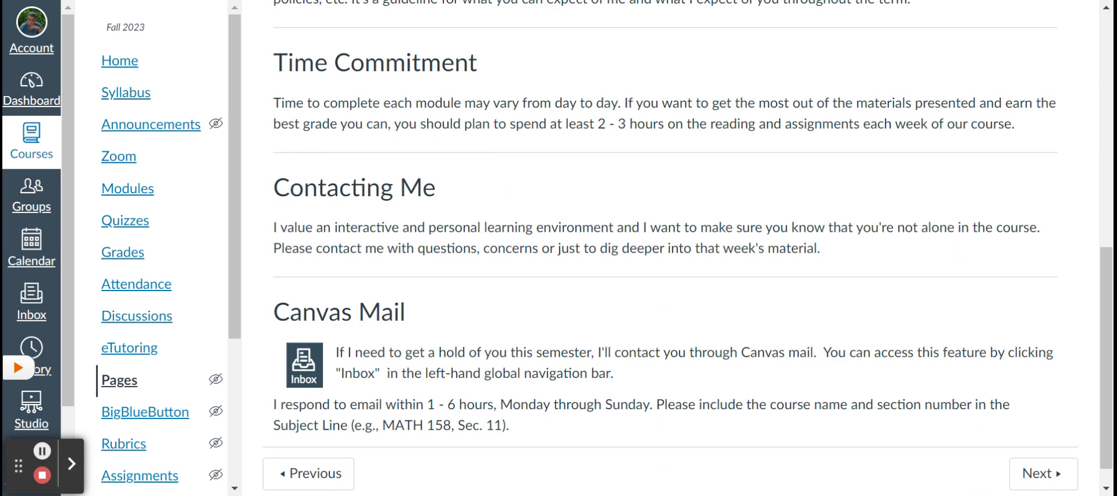
scroll(down, 3)
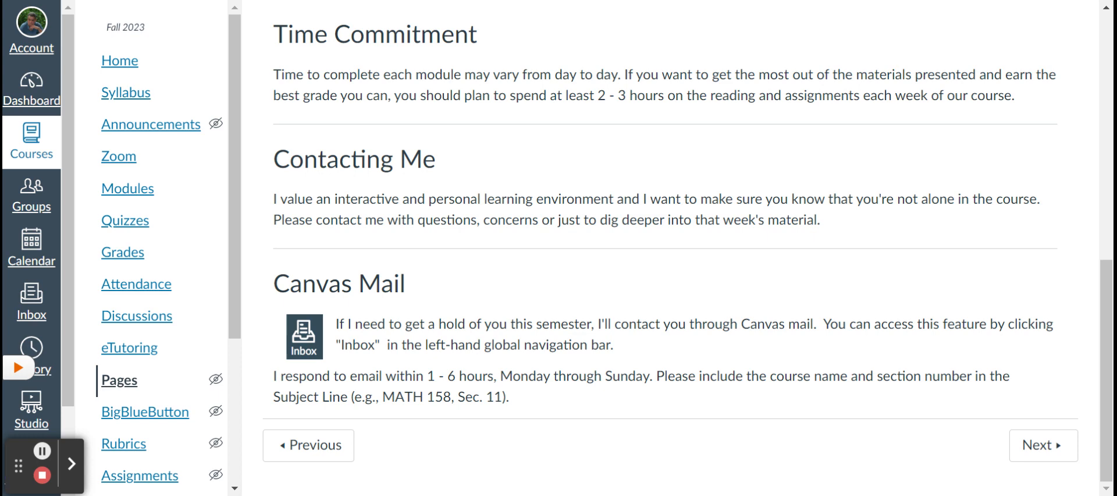
click(127, 188)
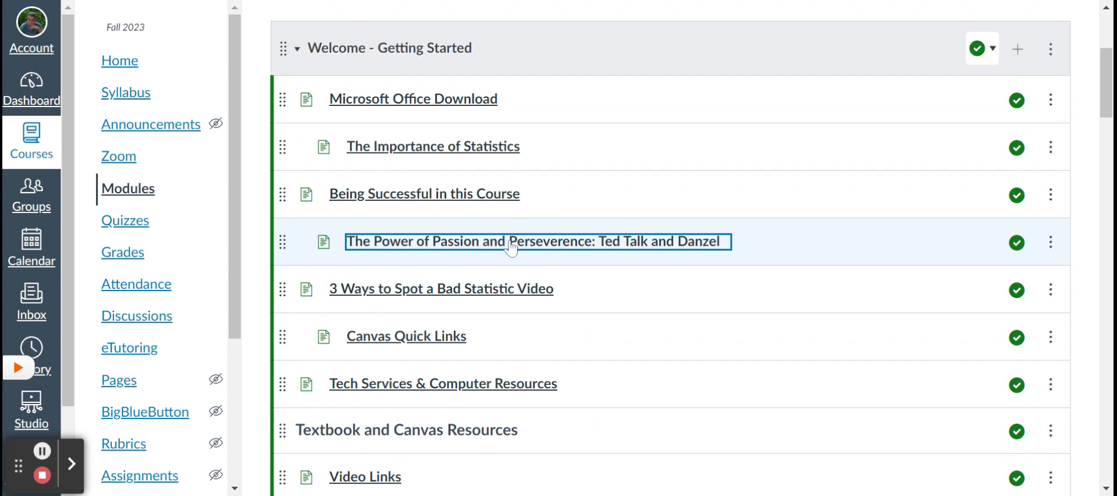
Step: View The Power of Passion and Perseverance page past both videos, then go back to Modules
click(534, 241)
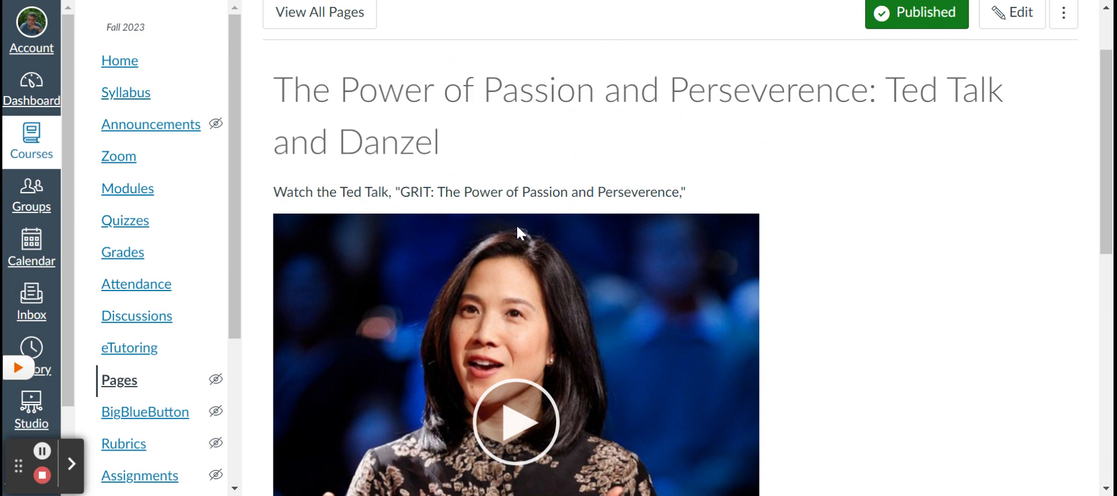
scroll(down, 3)
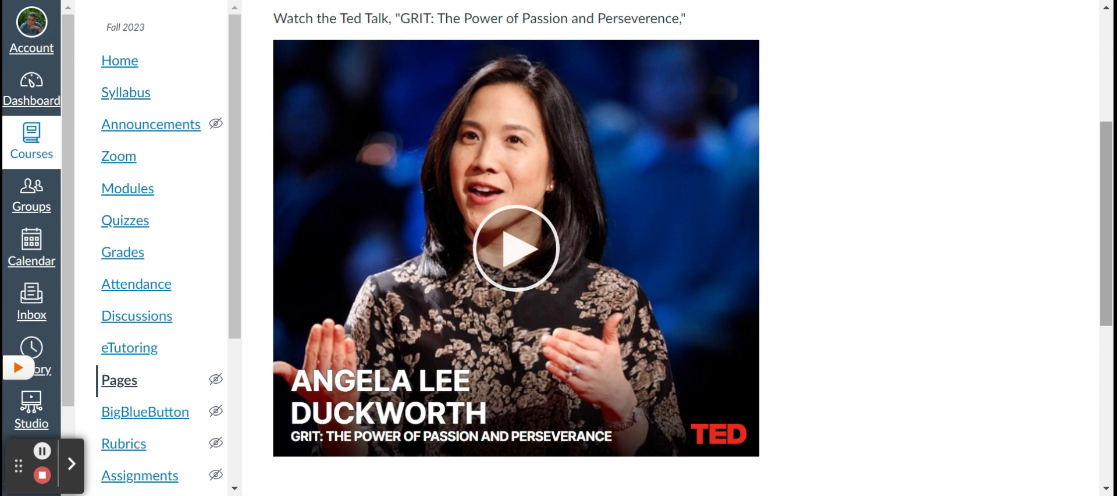
mouse_move(1024, 172)
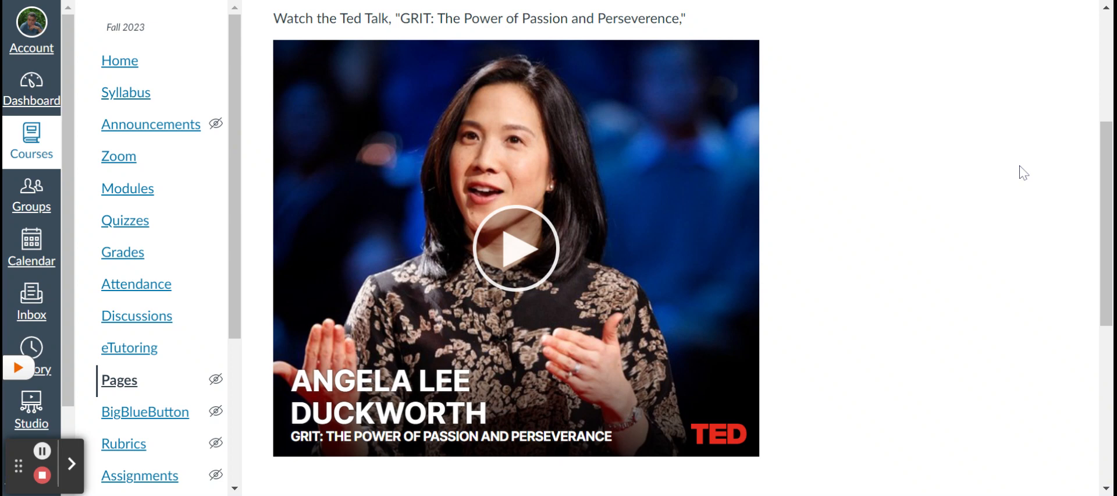
scroll(down, 3)
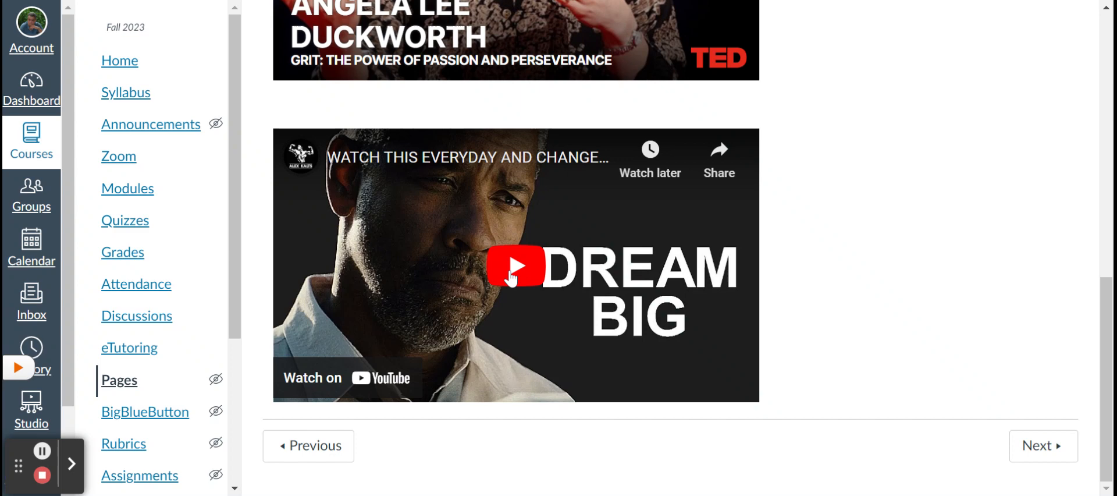
click(127, 189)
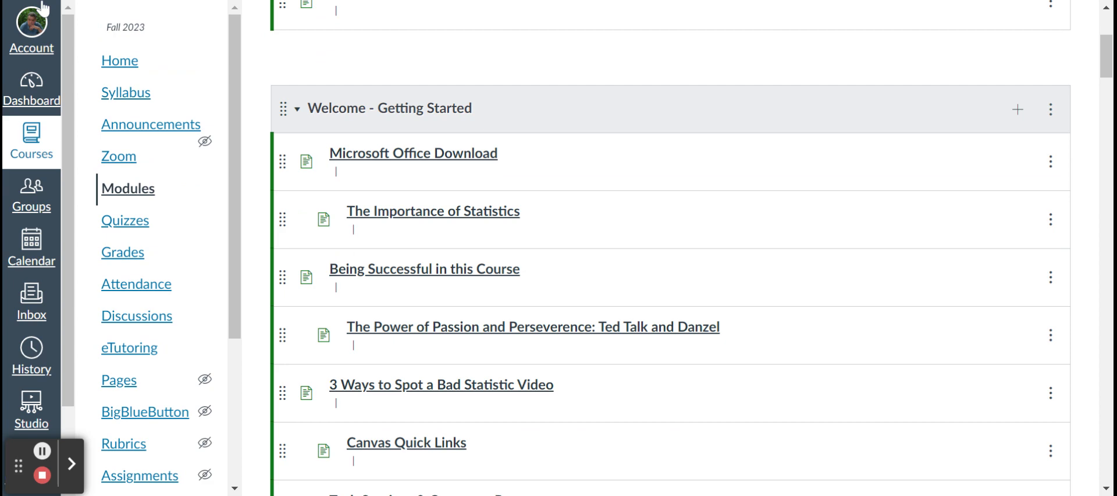
Step: Scroll through the Canvas Quick Links page and open Tech Services & Computer Resources
scroll(down, 3)
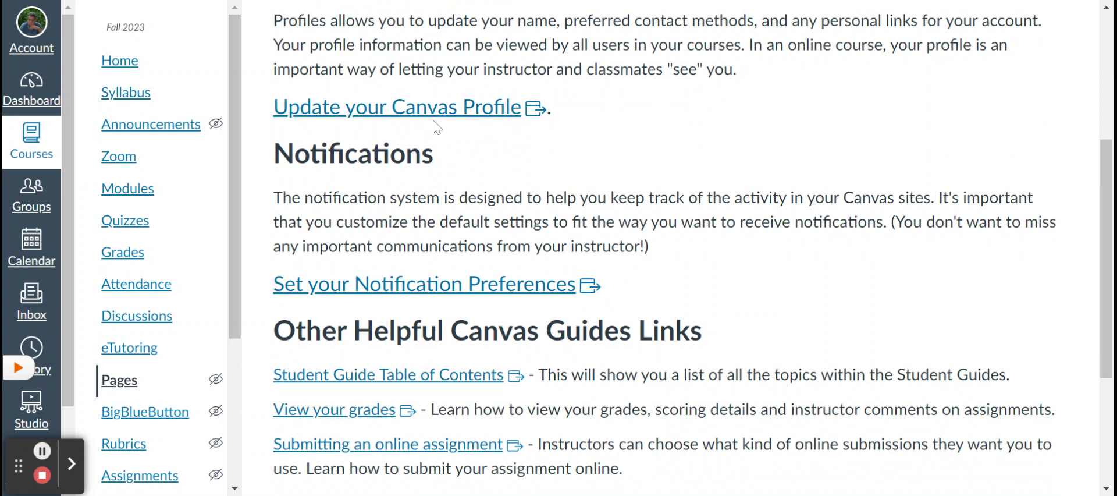
scroll(down, 3)
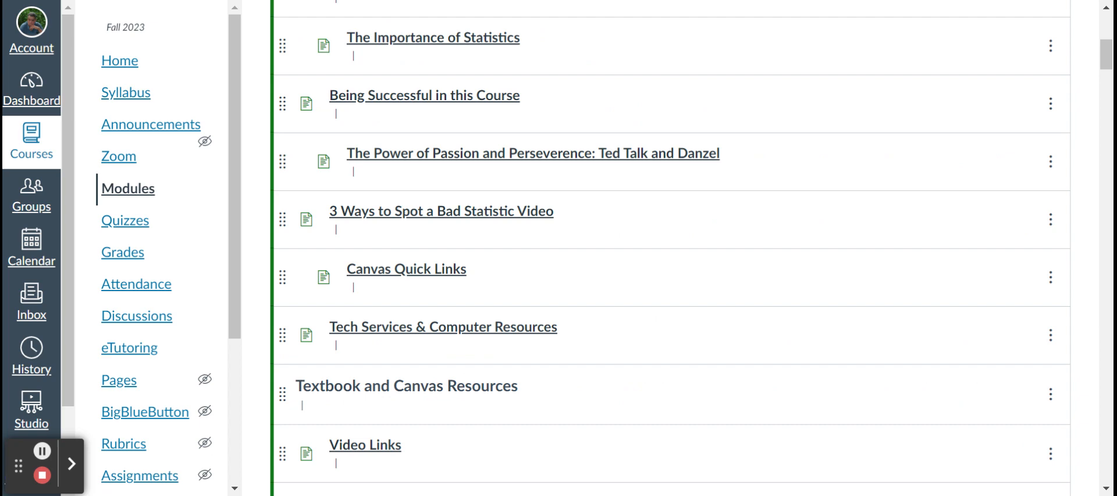
click(442, 325)
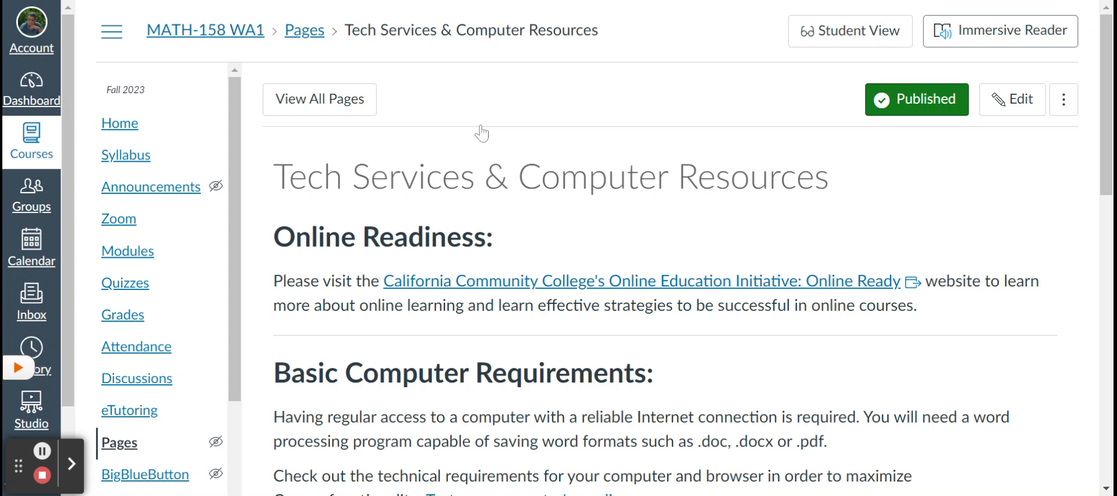
Step: Read Tech Services to the Help Desk section, return to Modules, and open the Video Links page
scroll(down, 3)
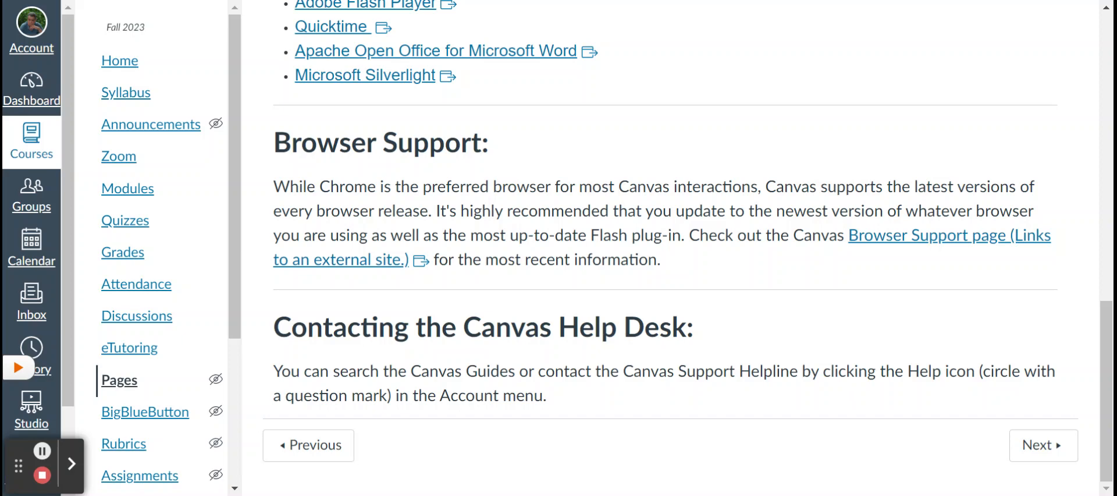
click(128, 189)
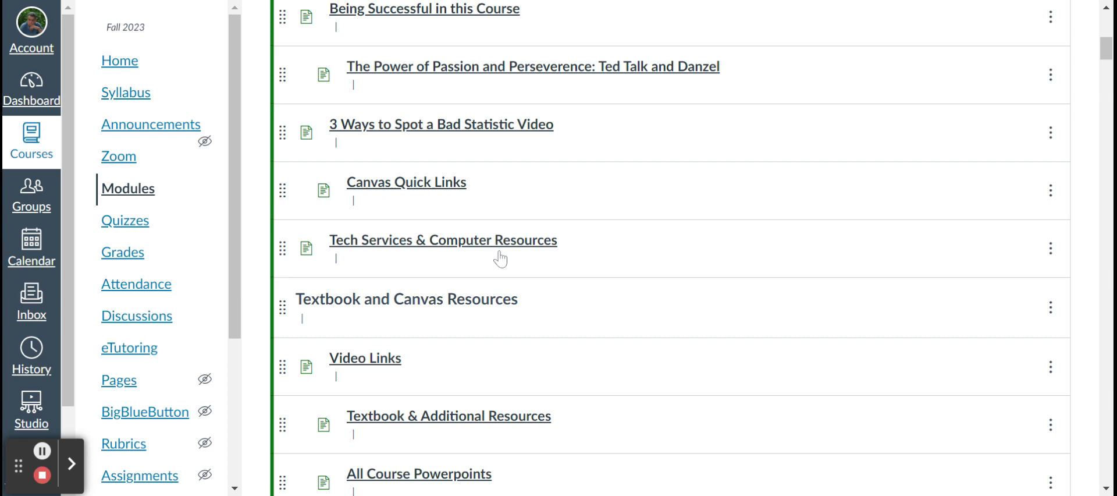
click(364, 357)
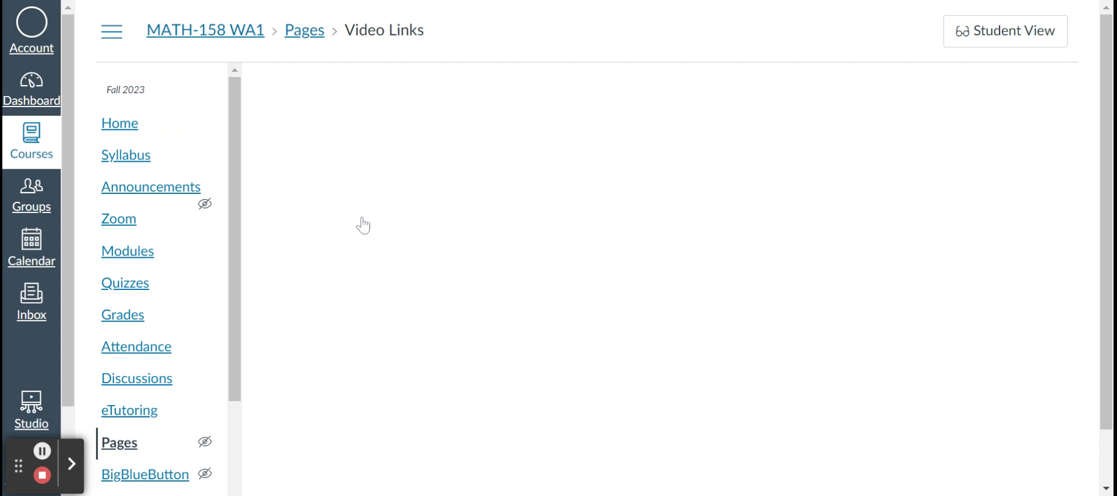
Step: Scroll the Video Links page of Vimeo section videos, then return to the modules list
scroll(down, 3)
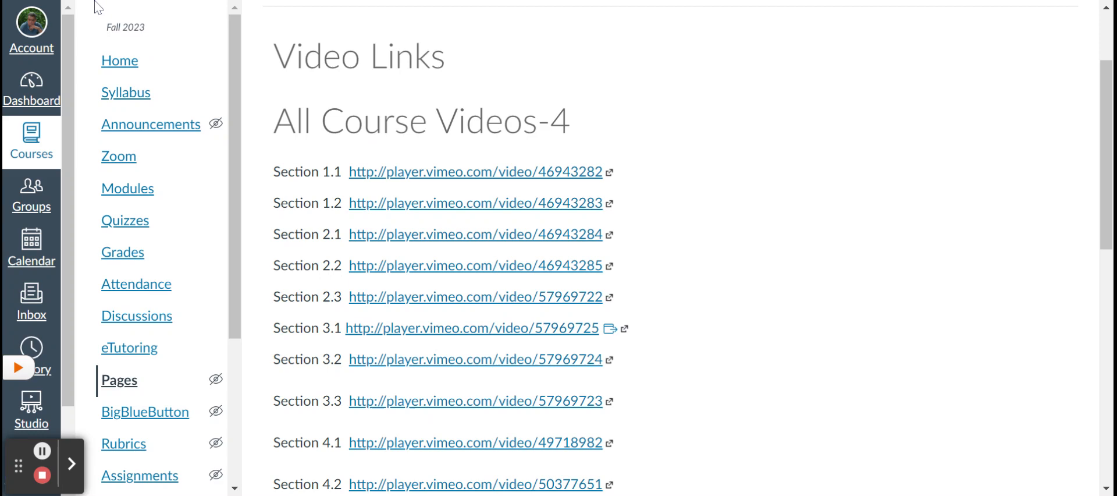
click(128, 189)
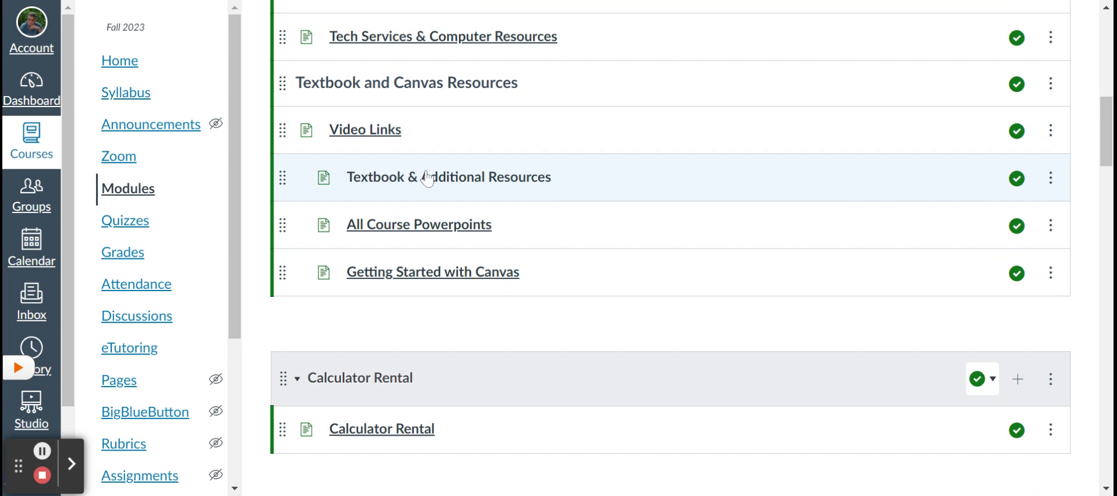
Step: View the Textbook & Additional Resources page about the free OpenStax textbook, then return to Modules
click(449, 177)
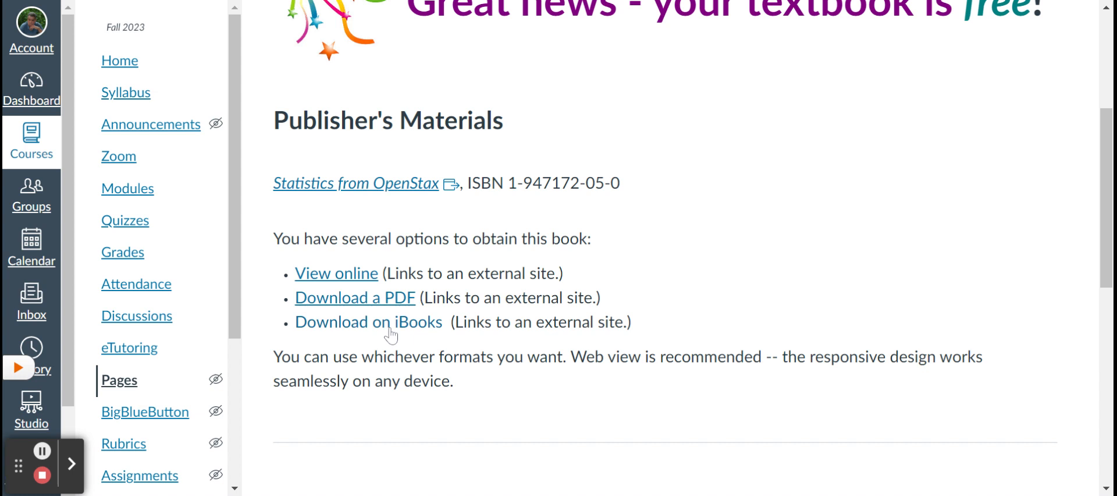
mouse_move(523, 114)
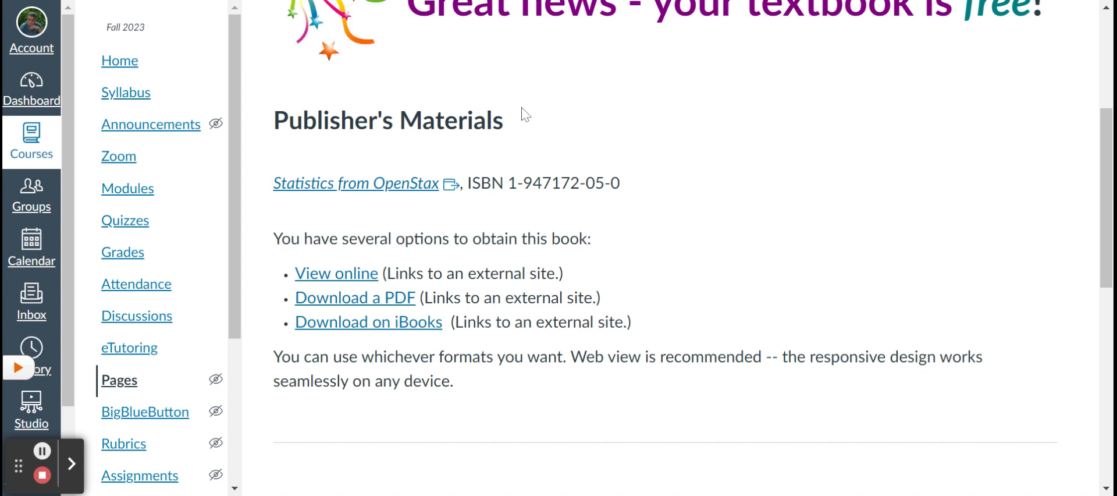
click(128, 189)
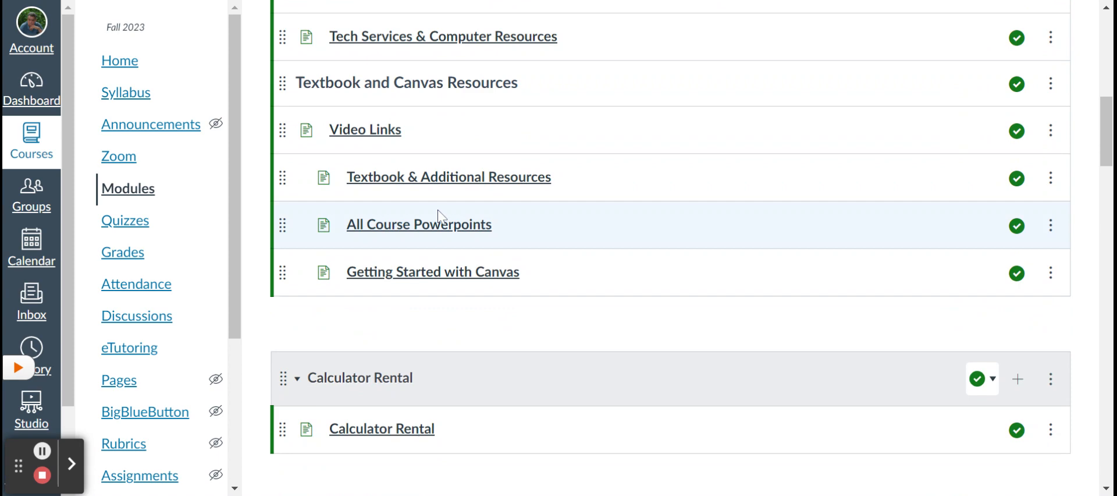
Step: View the Getting Started with Canvas page and its overview video, then return to Modules
click(432, 271)
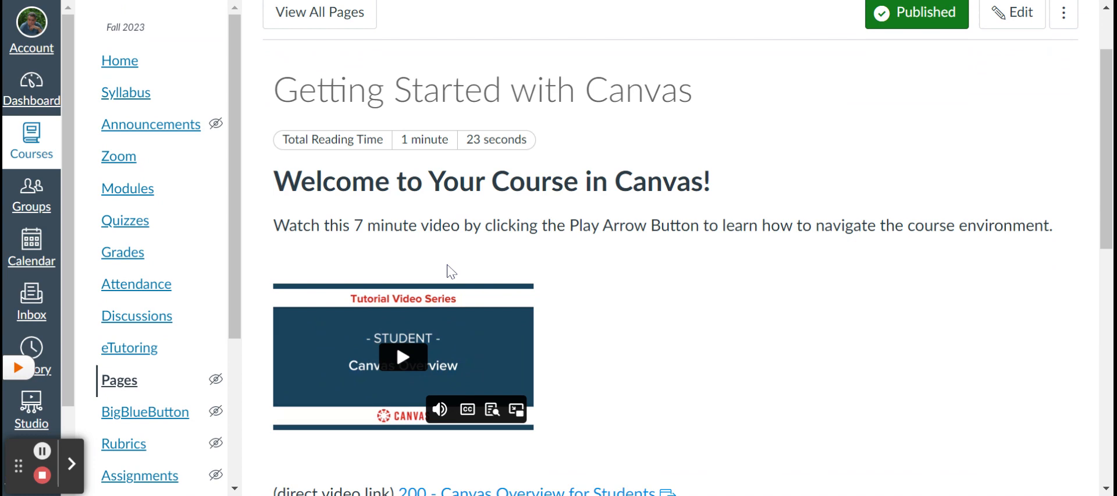
scroll(down, 3)
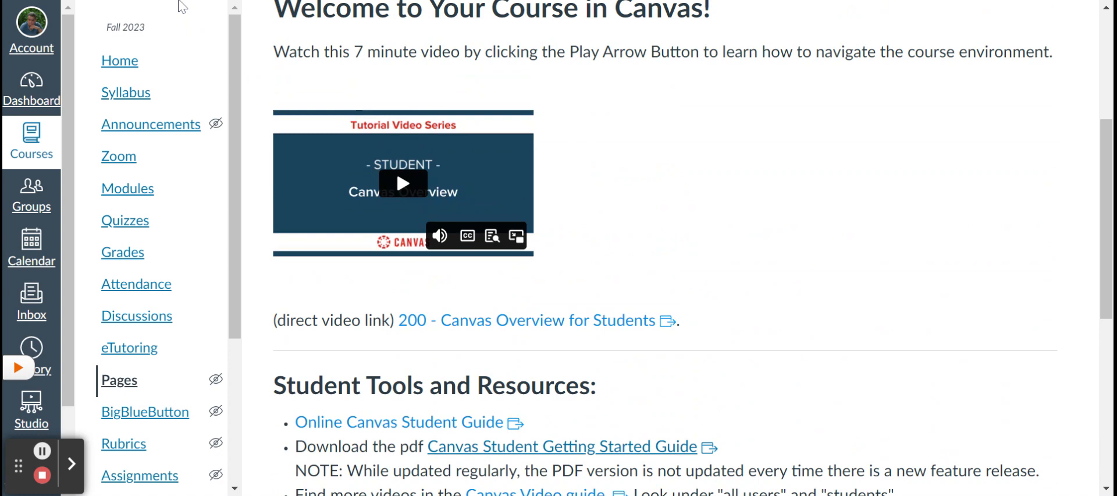
click(128, 188)
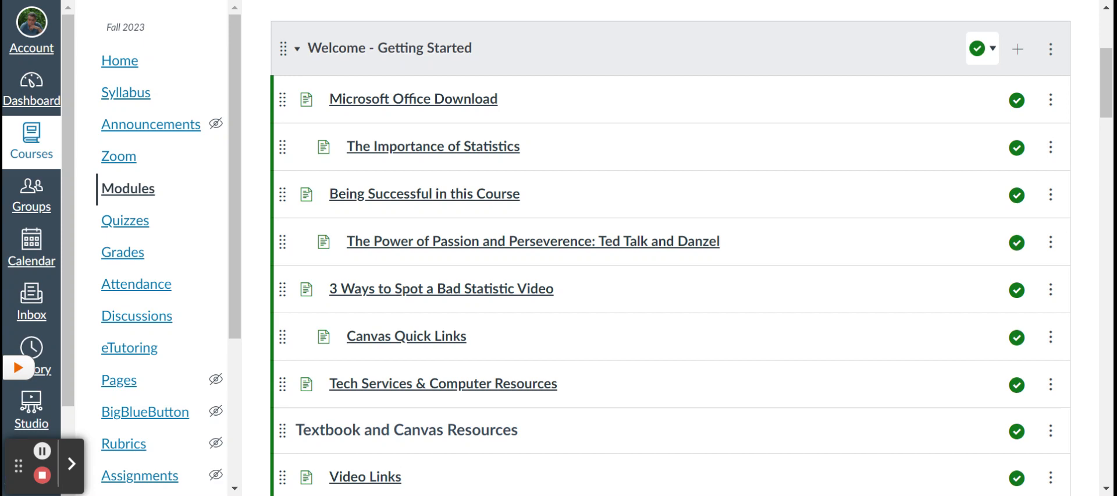
Step: Read the Calculator Rental page about the $20 TI-84 rental to the bottom, then return to Modules
scroll(down, 3)
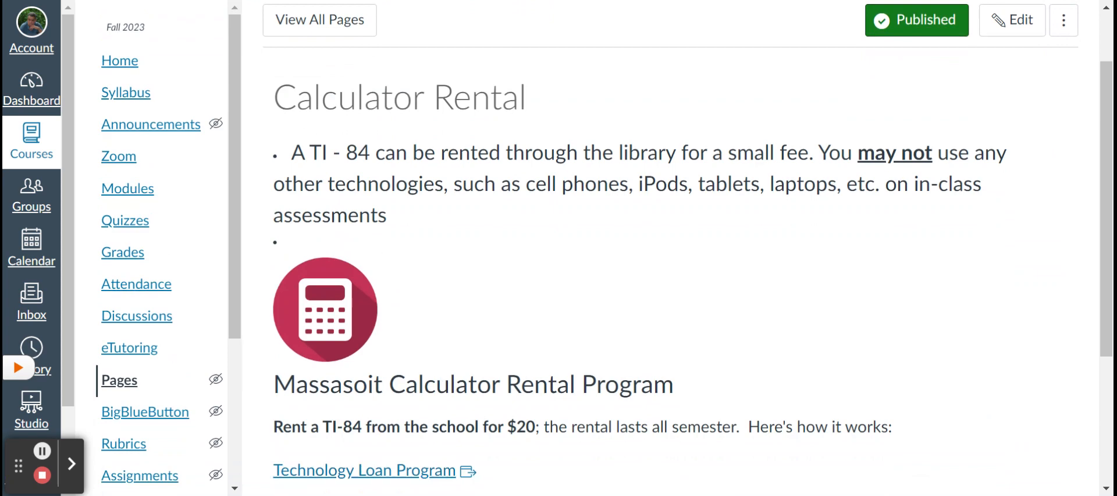
scroll(down, 3)
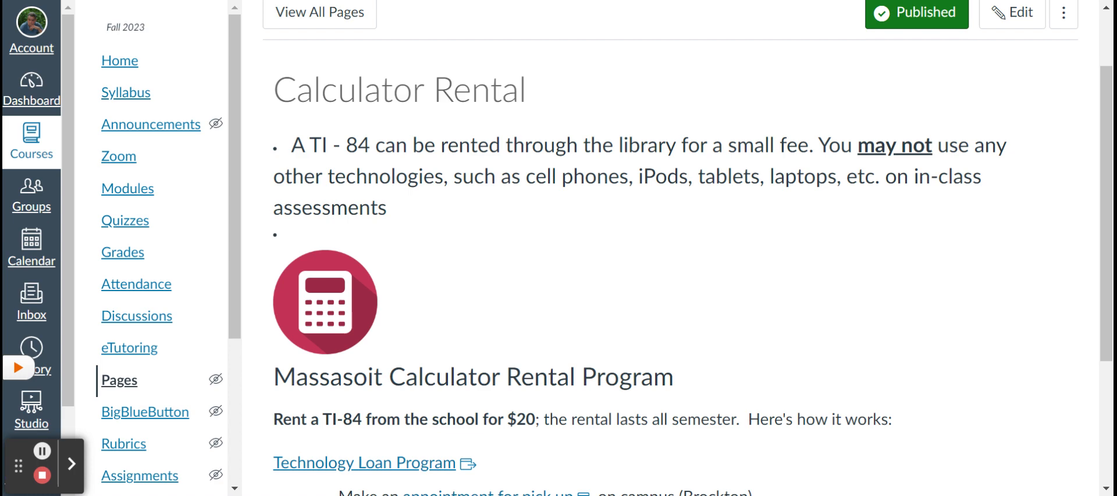
mouse_move(566, 195)
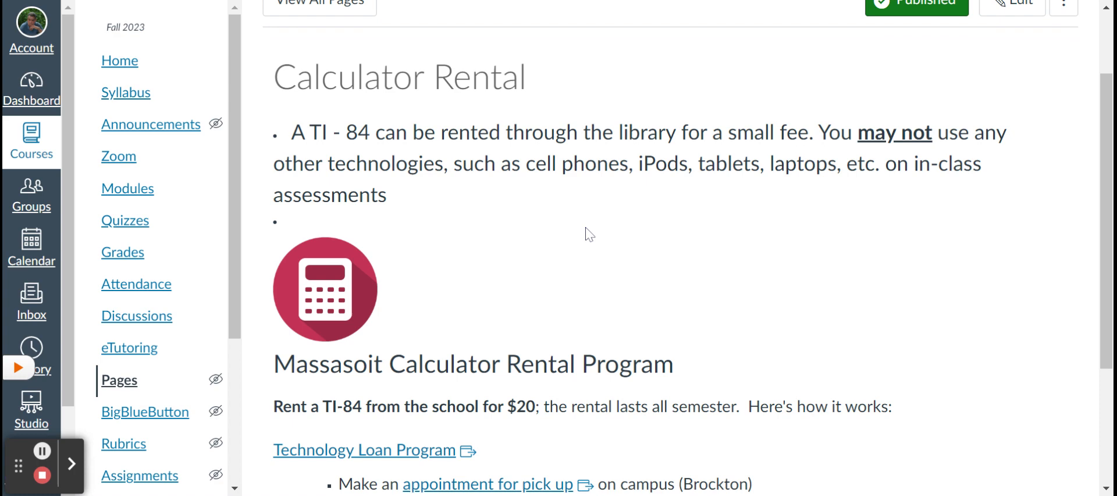
scroll(down, 3)
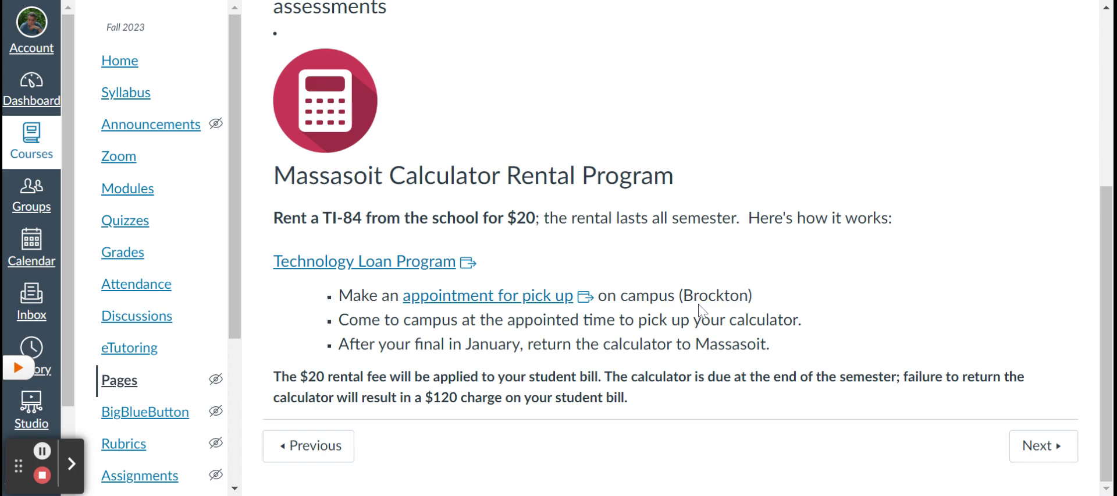
click(127, 188)
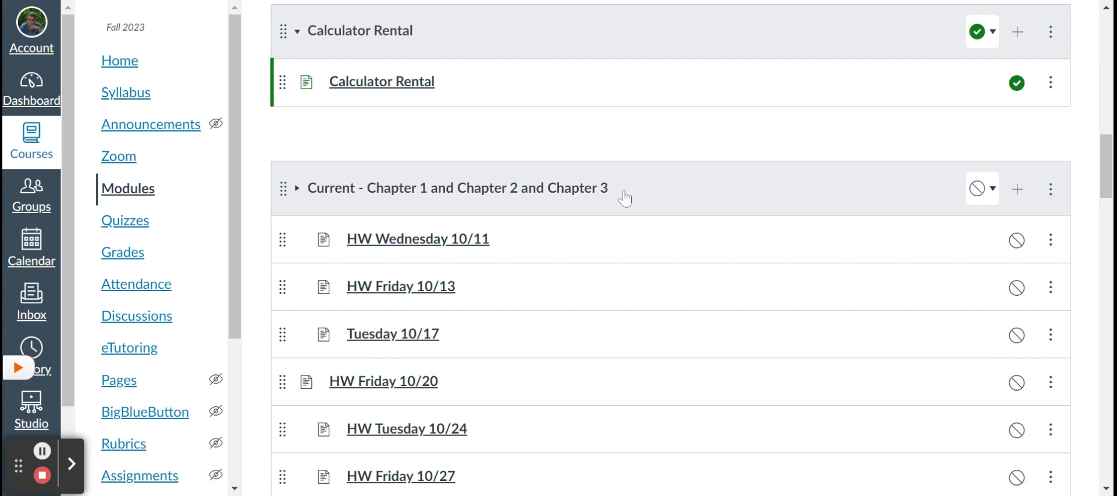
Step: Scroll to the Current - Chapter 1–3 module and open the HW Wednesday 10/11 homework page
scroll(down, 3)
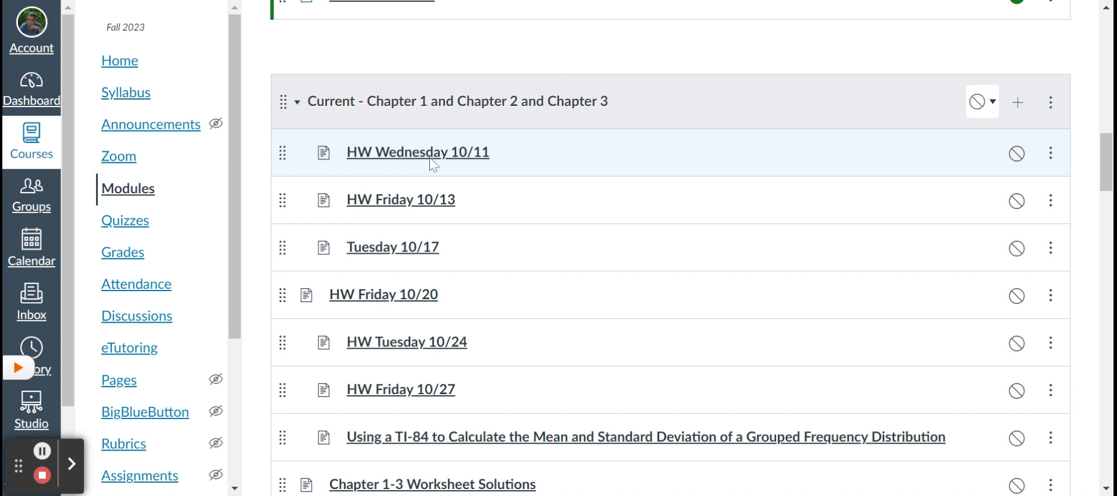
mouse_move(410, 177)
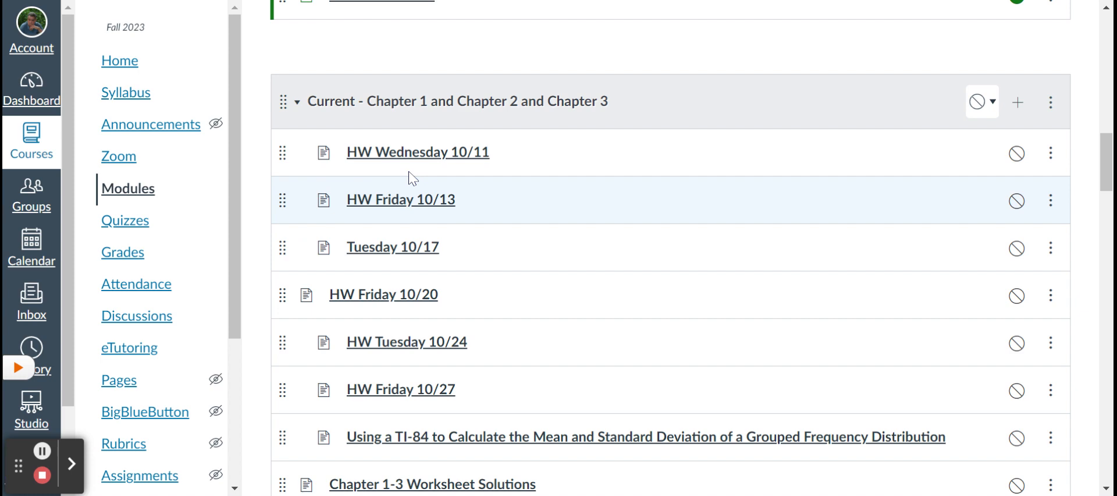
click(418, 151)
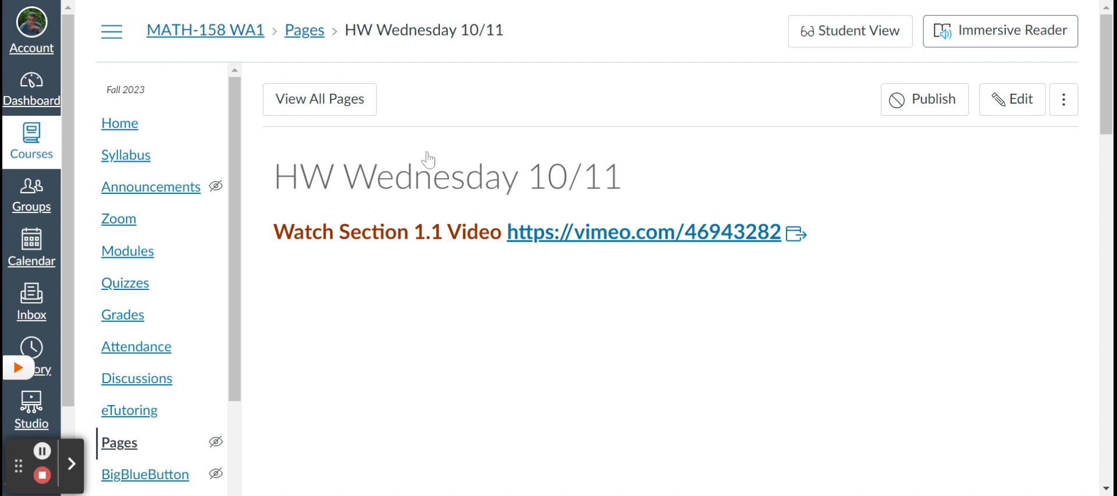
Step: Scroll through the Section 1.1 Google Slides and the YouTube voice-over on the homework page
scroll(down, 3)
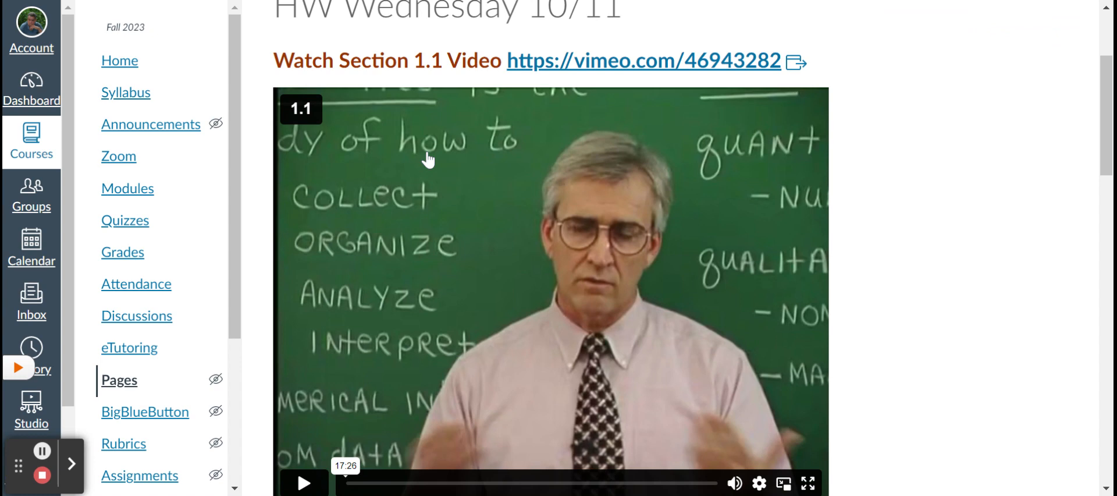
scroll(down, 3)
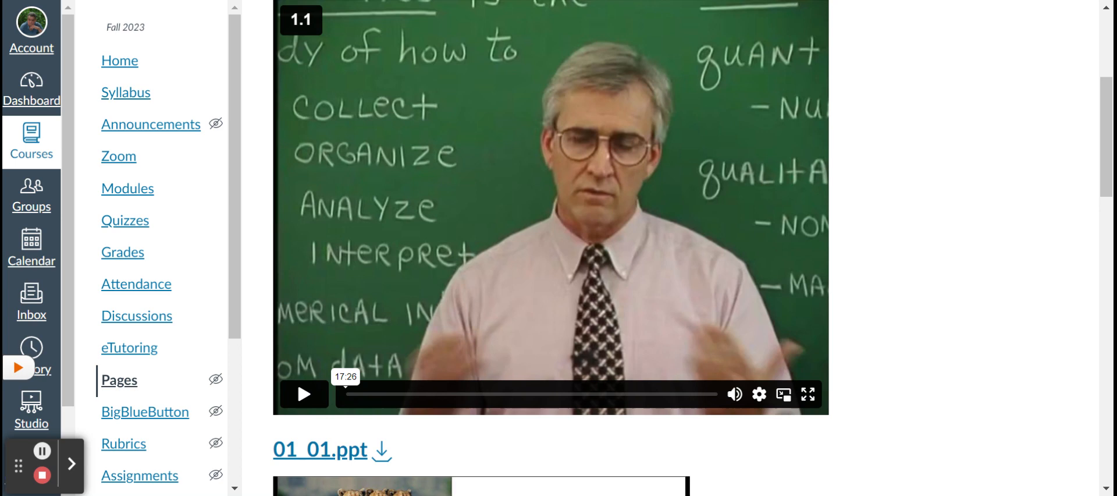
scroll(down, 3)
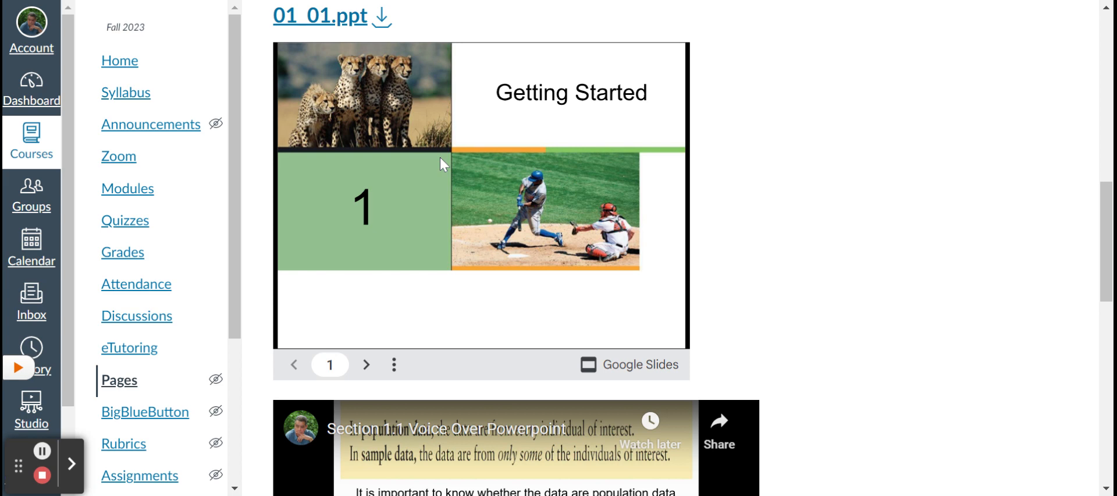
mouse_move(580, 265)
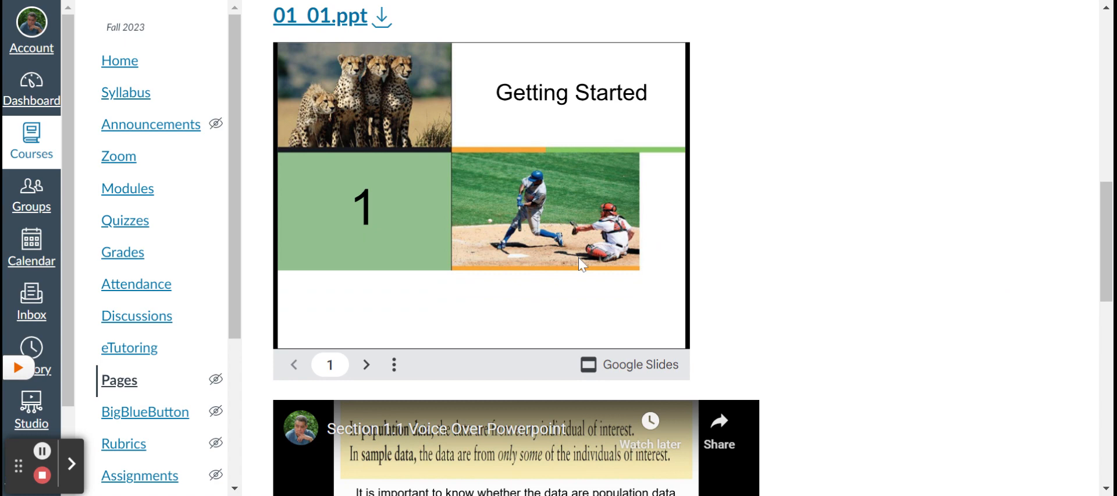
scroll(down, 3)
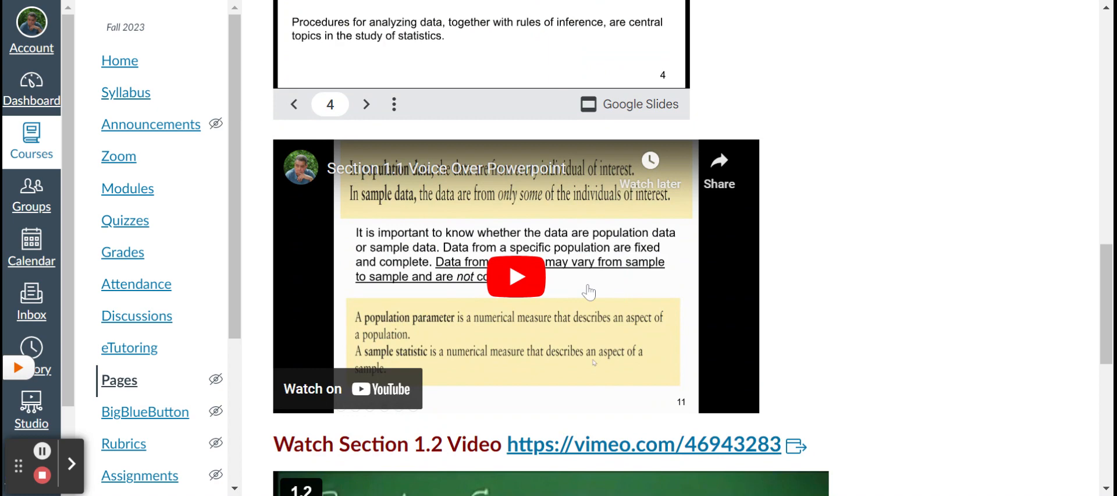
mouse_move(588, 291)
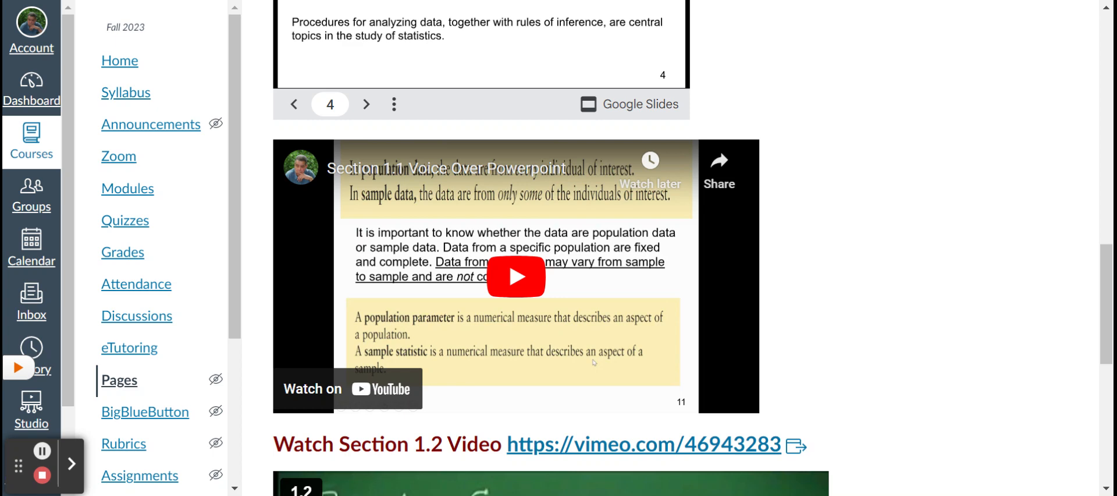
Step: Continue past the Vimeo Section 1.2 lecture video and return to the course modules list
scroll(down, 3)
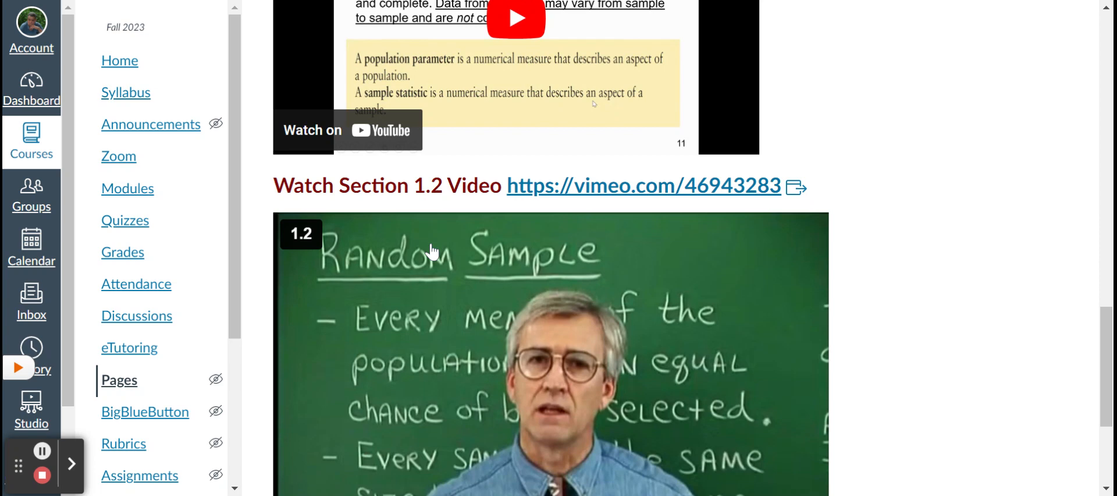
scroll(down, 3)
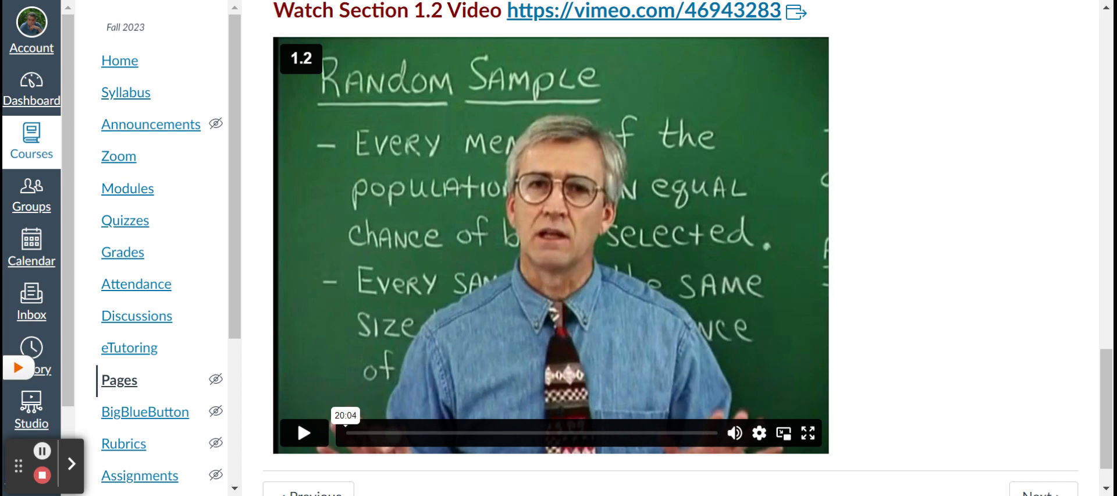
scroll(down, 3)
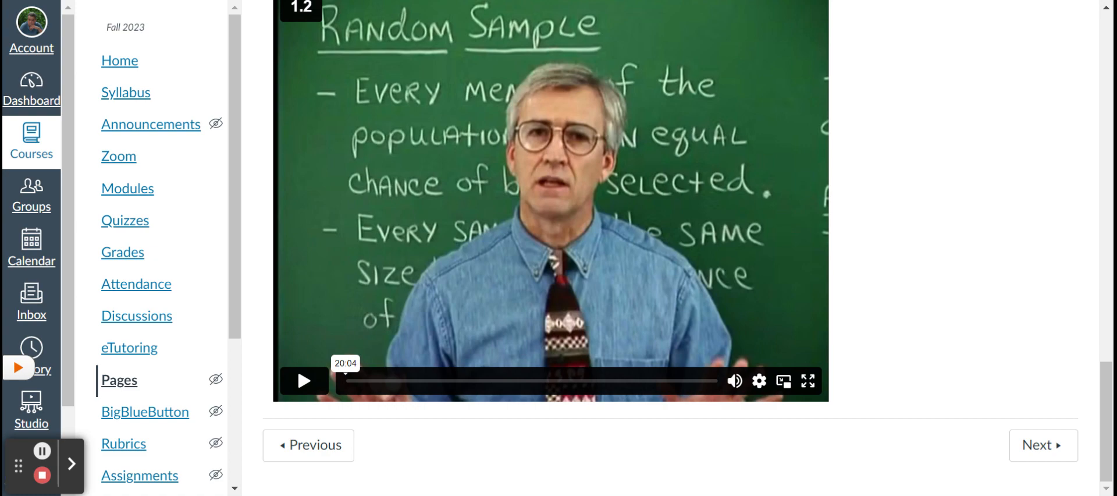
scroll(down, 3)
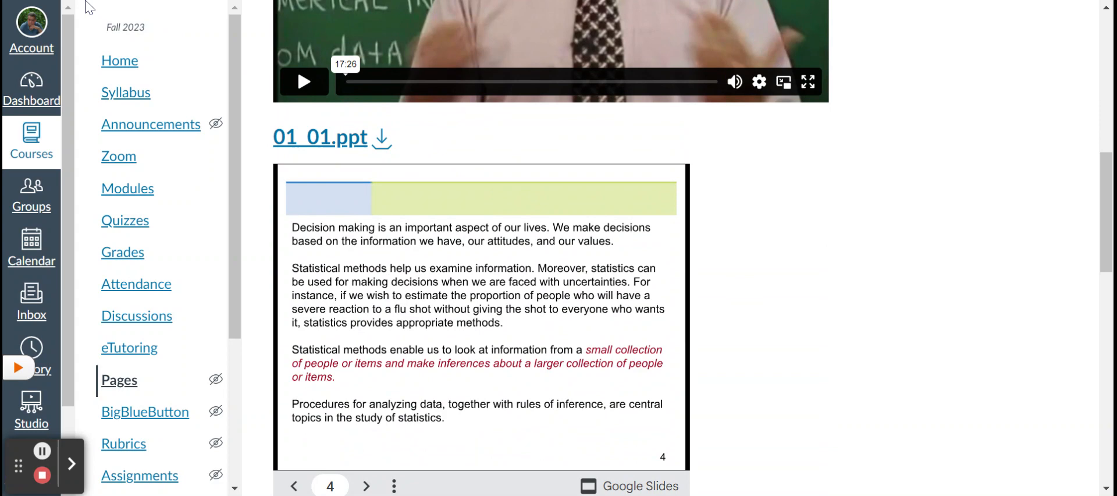
click(127, 188)
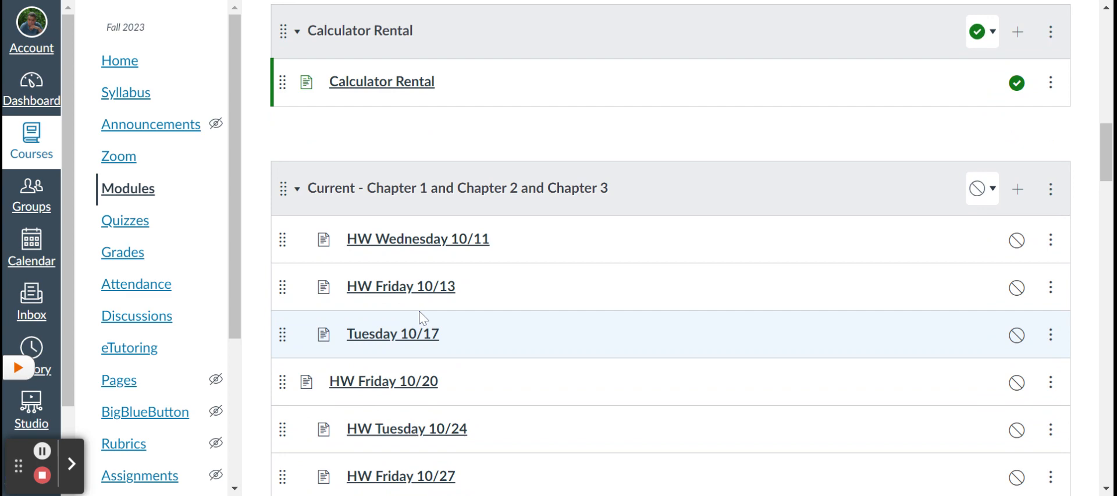
Step: Open HW Friday 10/13 and scroll through its worksheet downloads, Section 1.2 slides, voice-over and solution videos
click(399, 285)
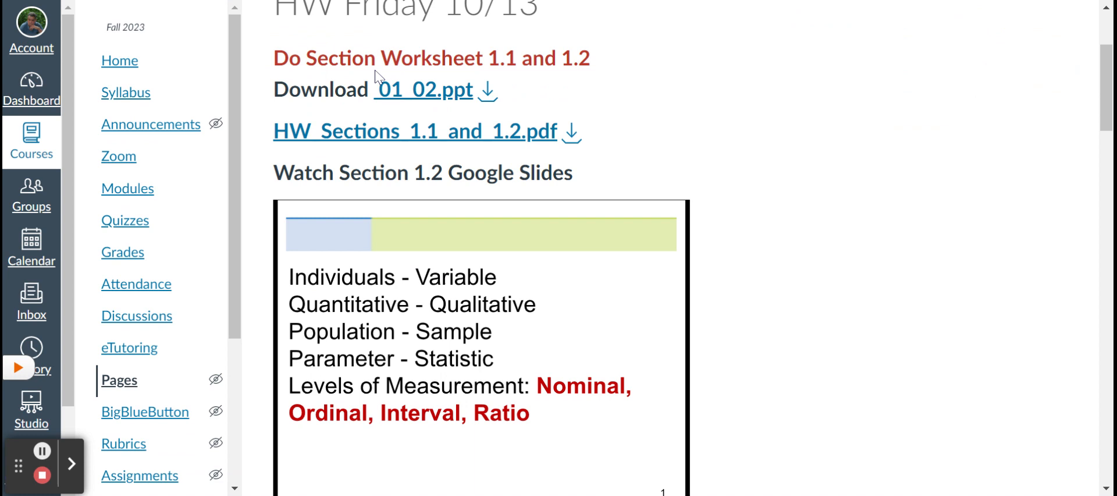
mouse_move(460, 131)
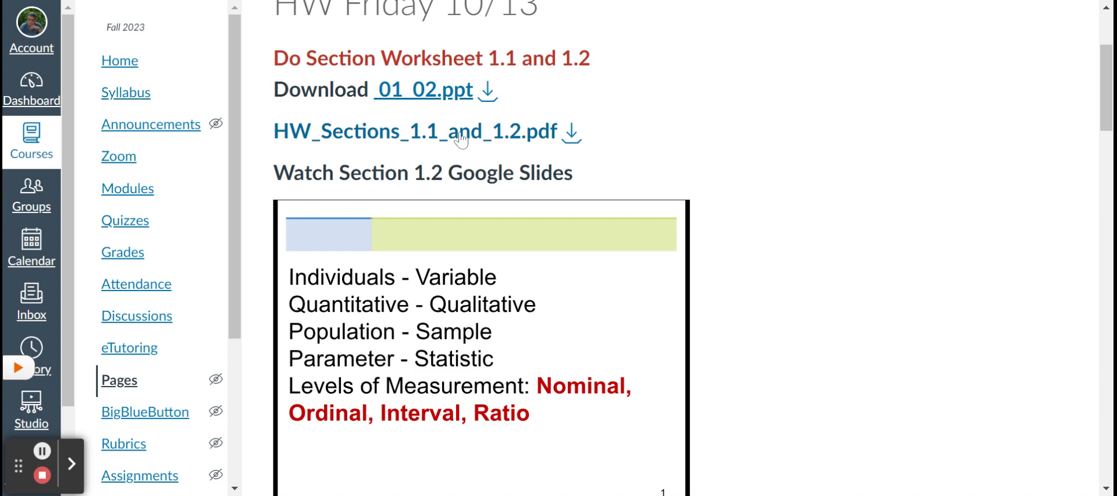
scroll(down, 3)
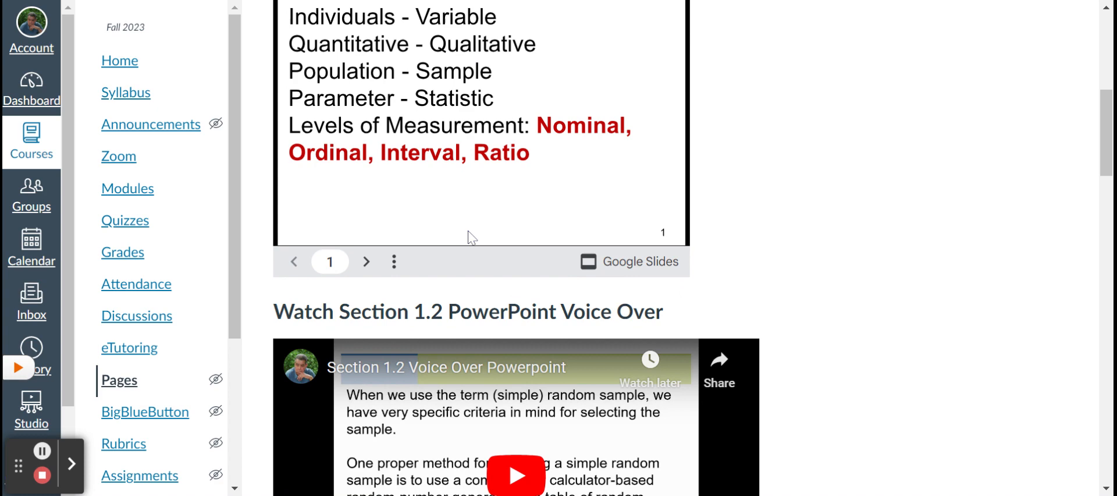
scroll(down, 3)
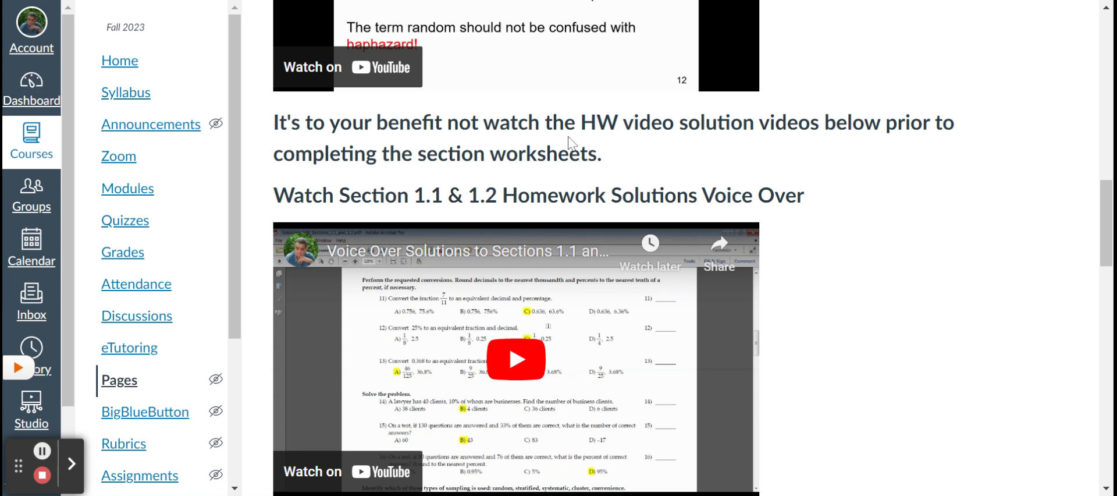
scroll(down, 3)
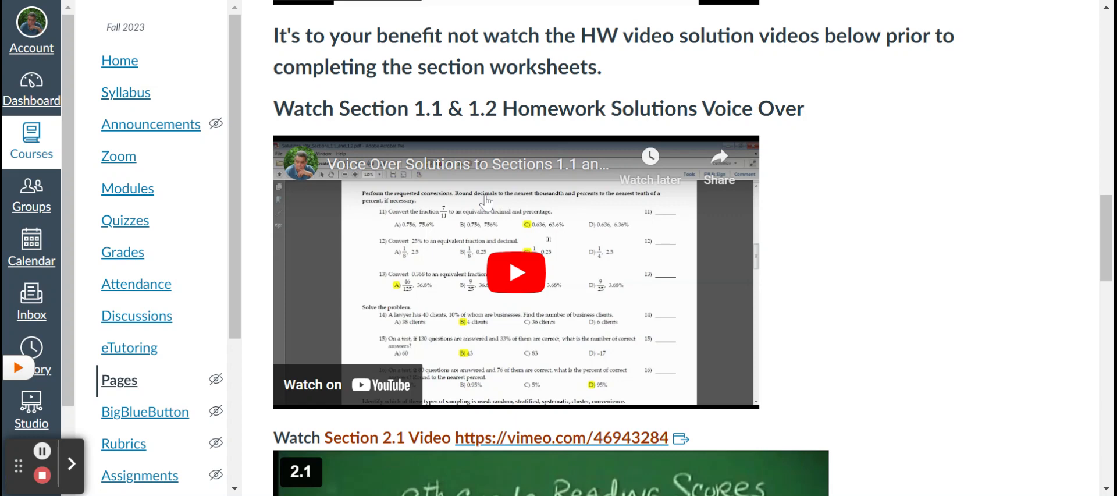
mouse_move(1084, 418)
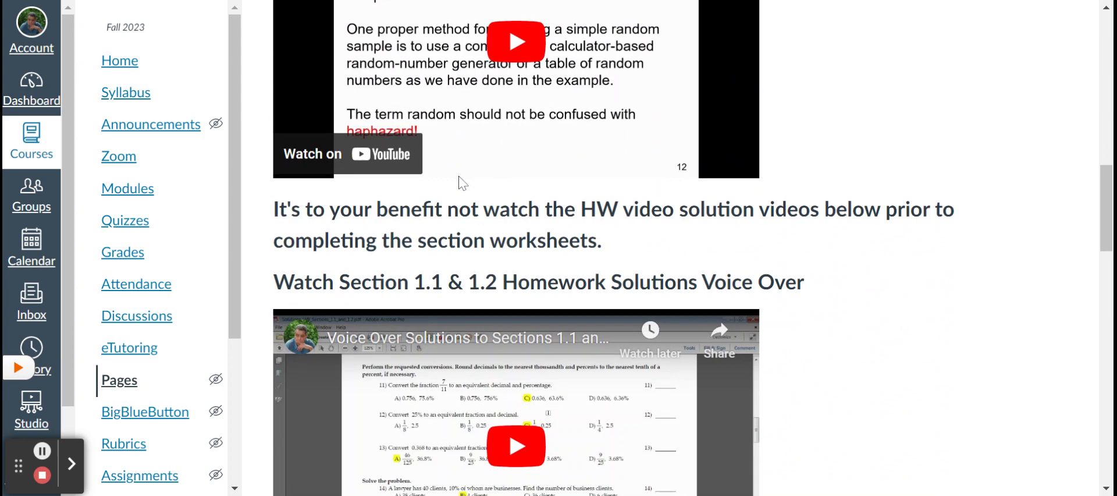
scroll(down, 3)
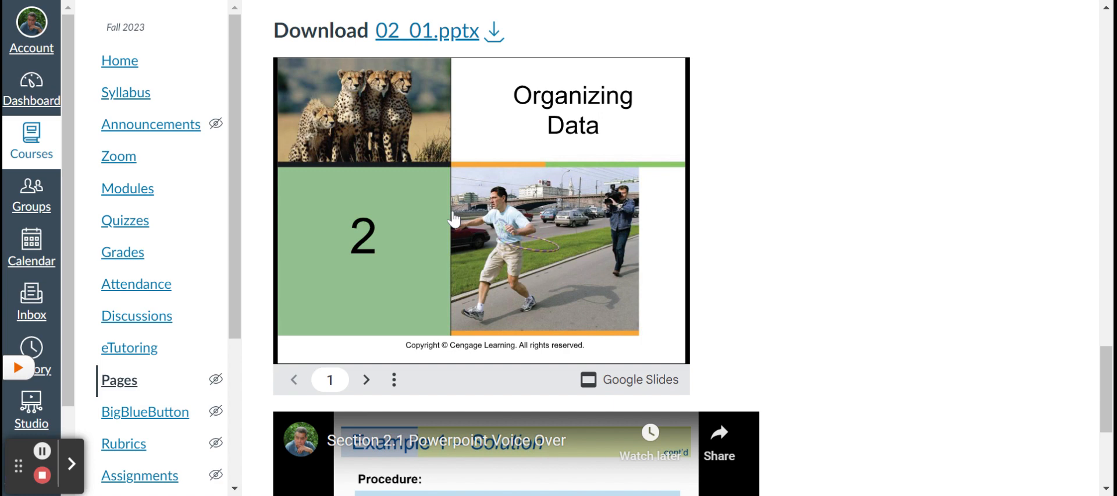
Step: Review the 02_01.pptx Chapter 2 Organizing Data slides, then return to the modules list
scroll(down, 3)
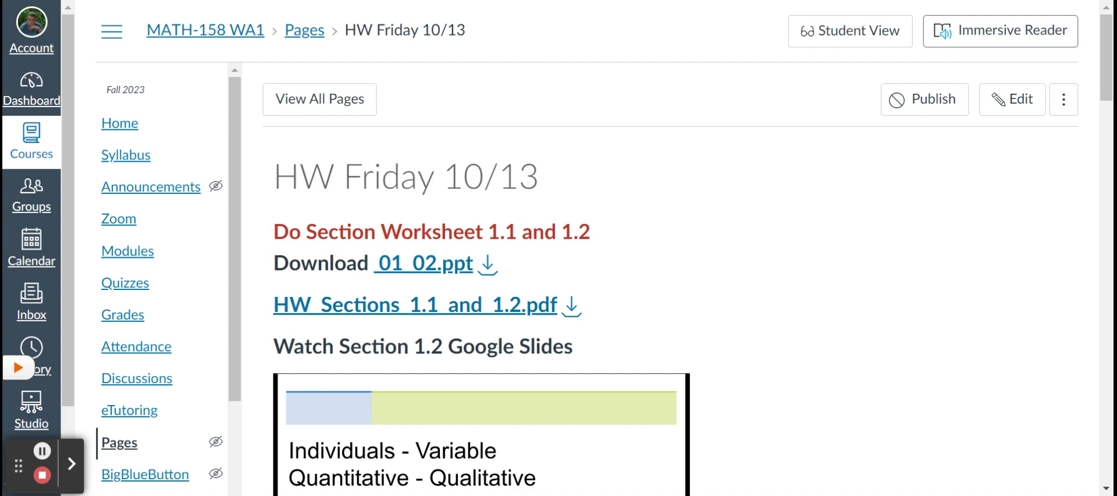
scroll(down, 3)
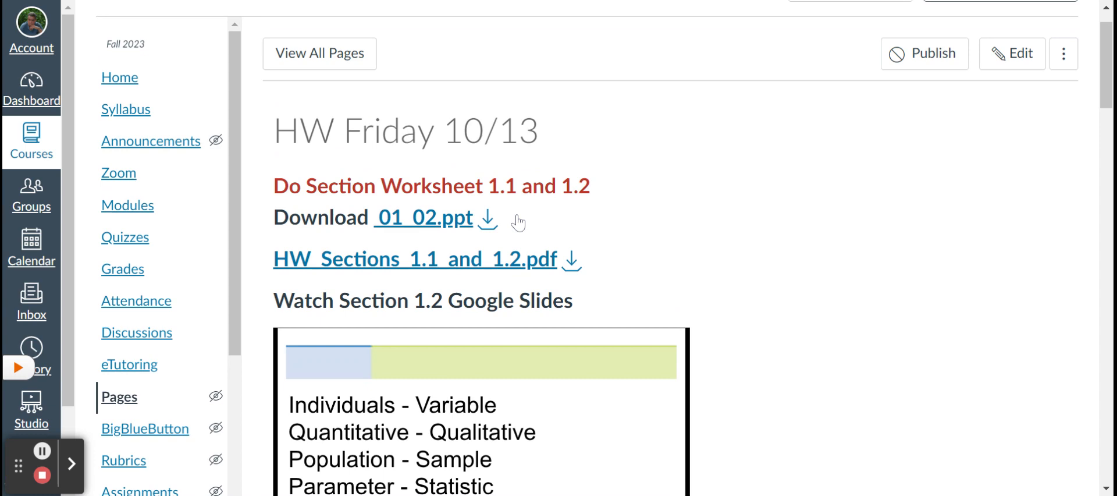
scroll(down, 3)
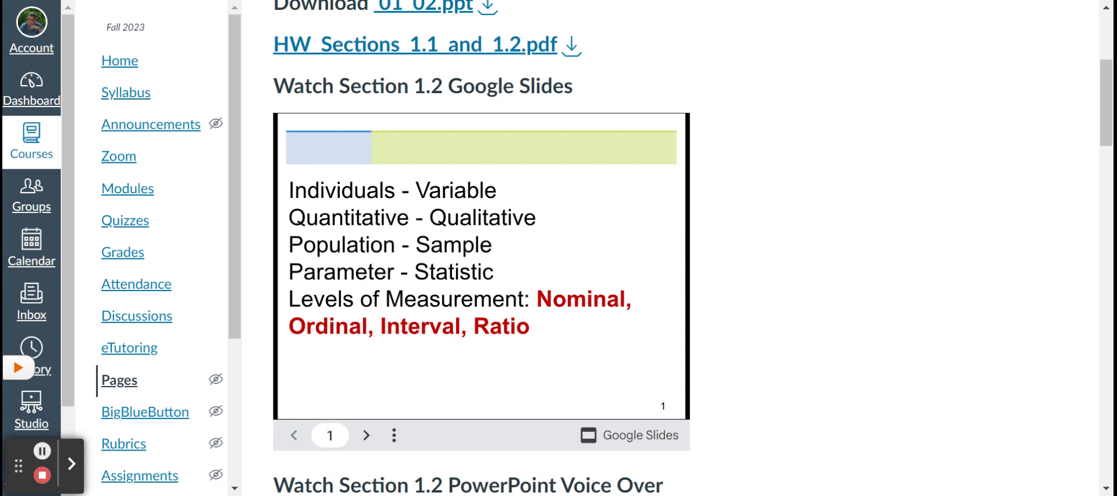
click(127, 188)
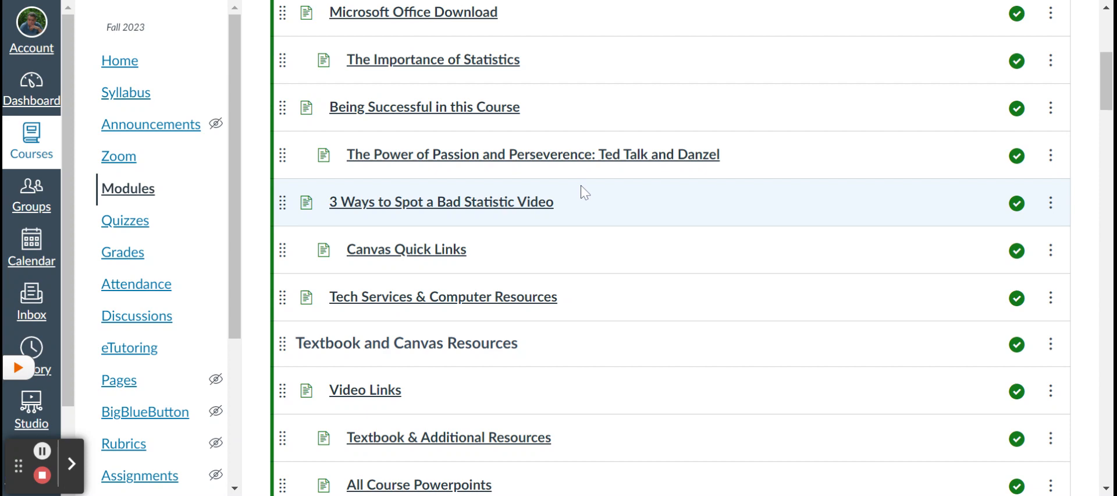
Step: Scroll the modules down to the Chapter 1–3 homework items and open the Quizzes list
scroll(down, 3)
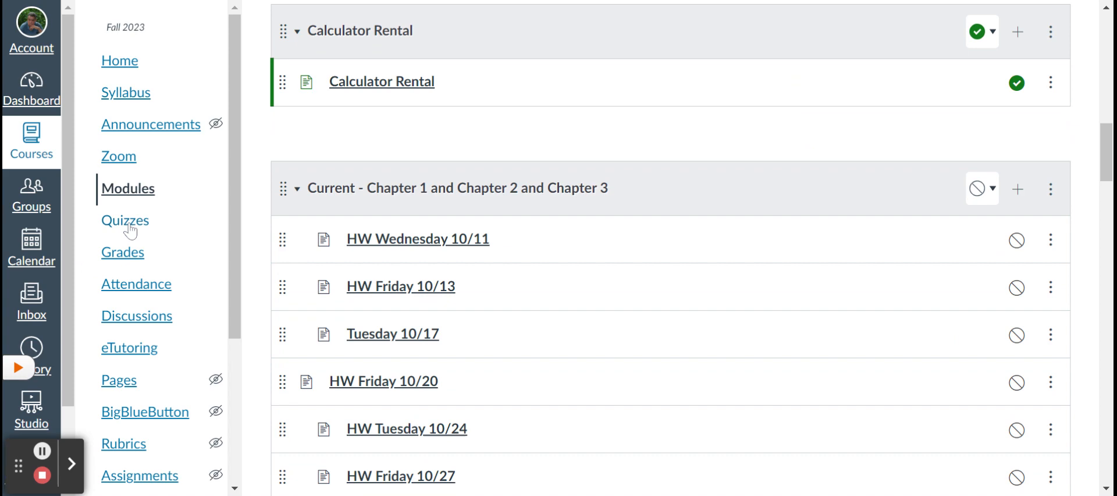
click(126, 220)
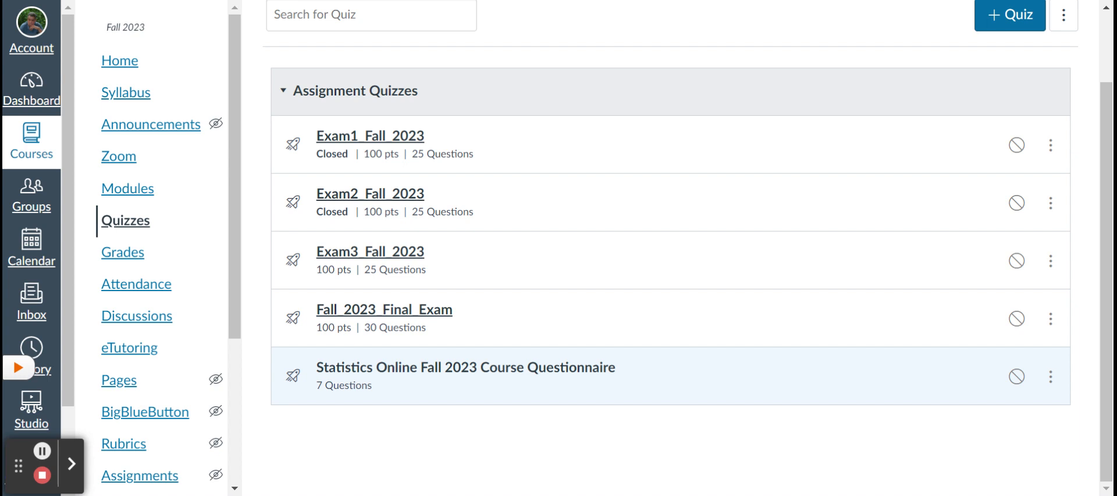
mouse_move(515, 376)
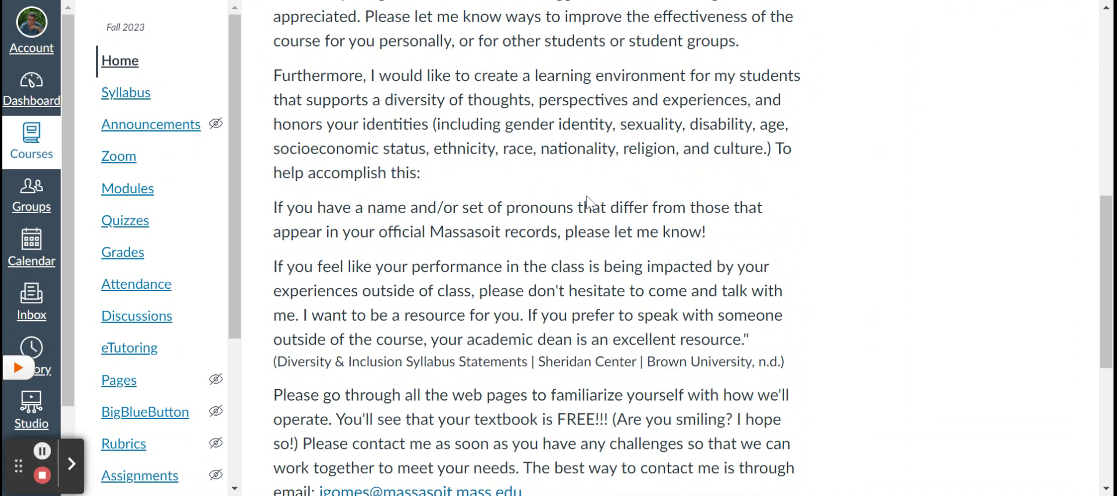
Step: Scroll the home page's welcome message down to the Course Overview start badges and license note
scroll(down, 3)
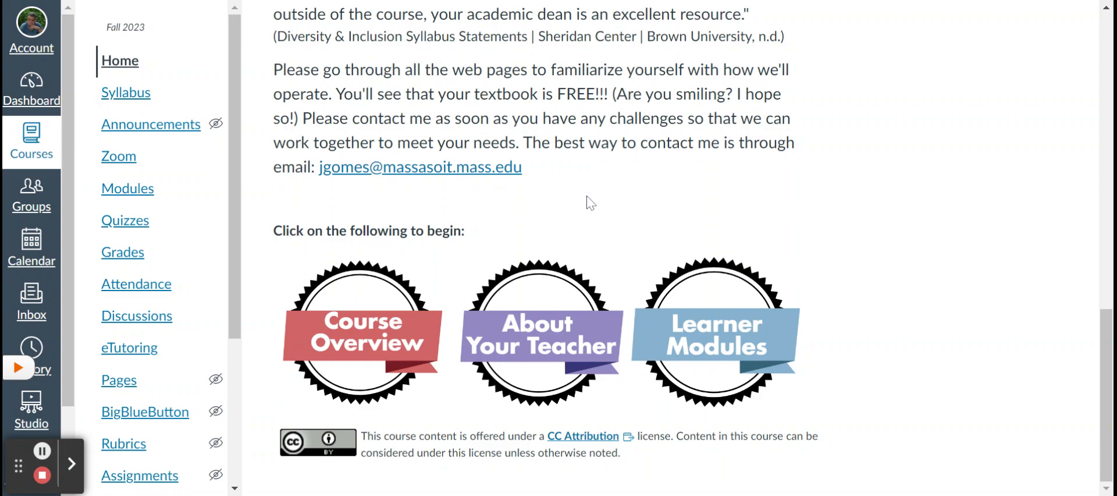
scroll(down, 3)
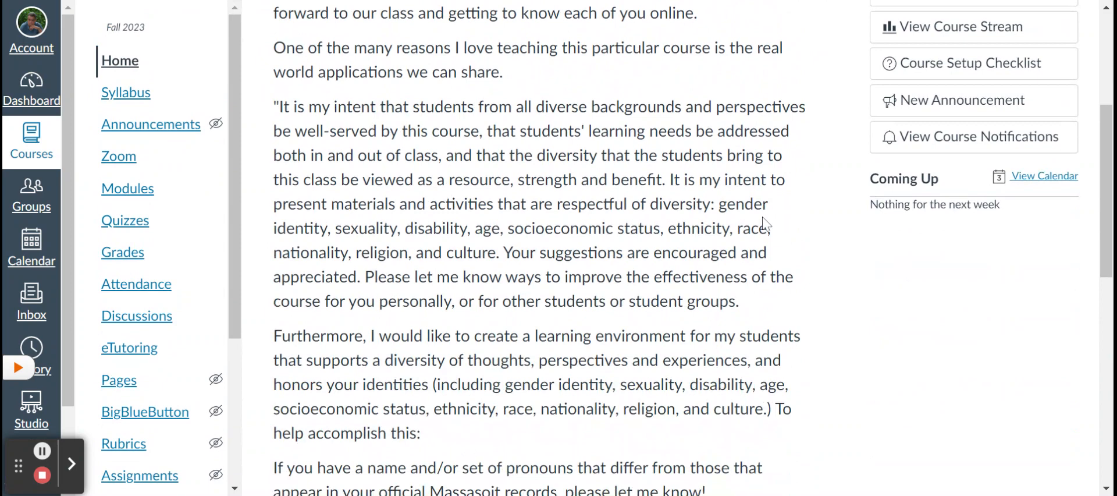